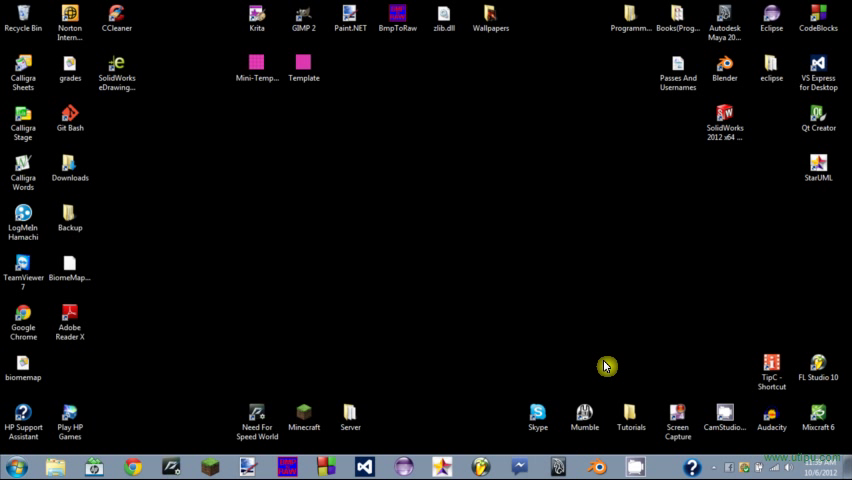
pyautogui.moveTo(828, 27)
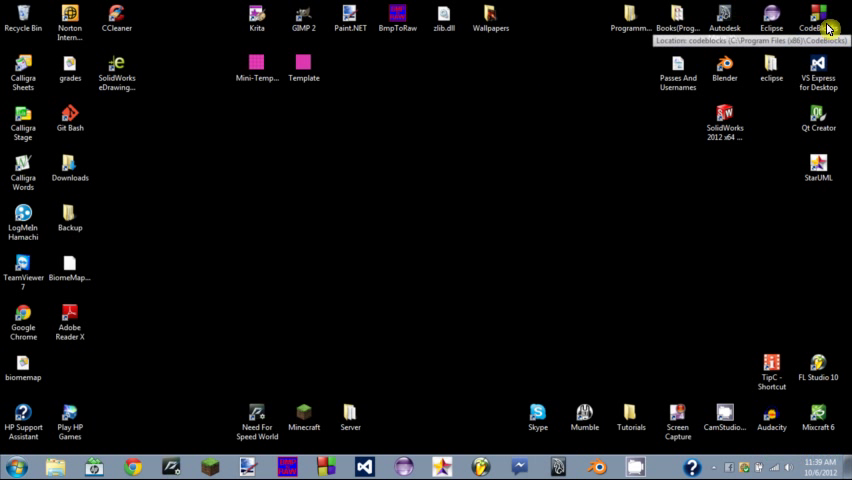
pyautogui.moveTo(441, 86)
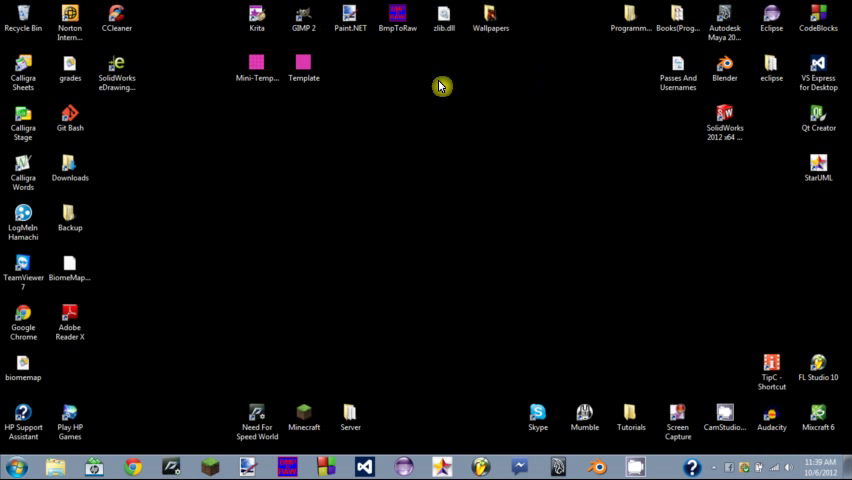
pyautogui.moveTo(658, 343)
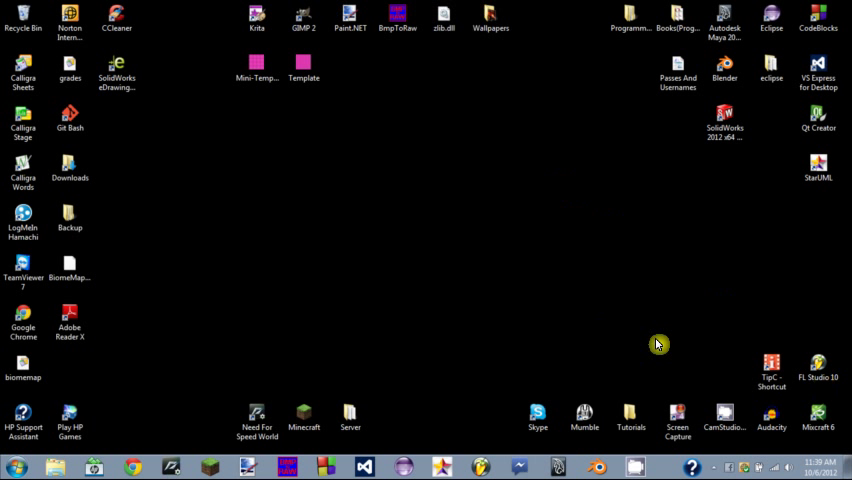
pyautogui.moveTo(386, 40)
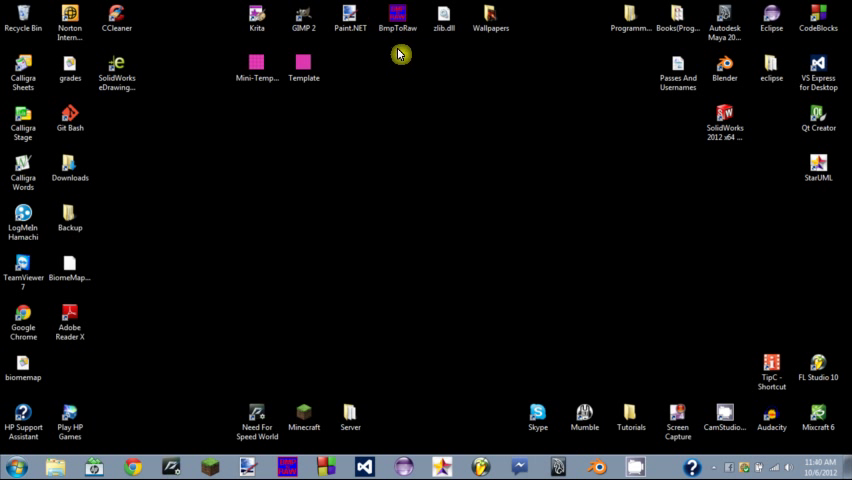
pyautogui.moveTo(428, 218)
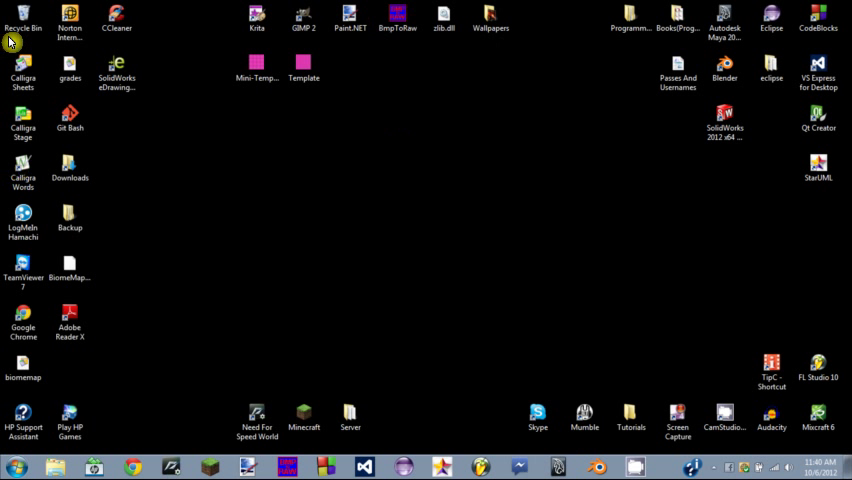
pyautogui.moveTo(344, 281)
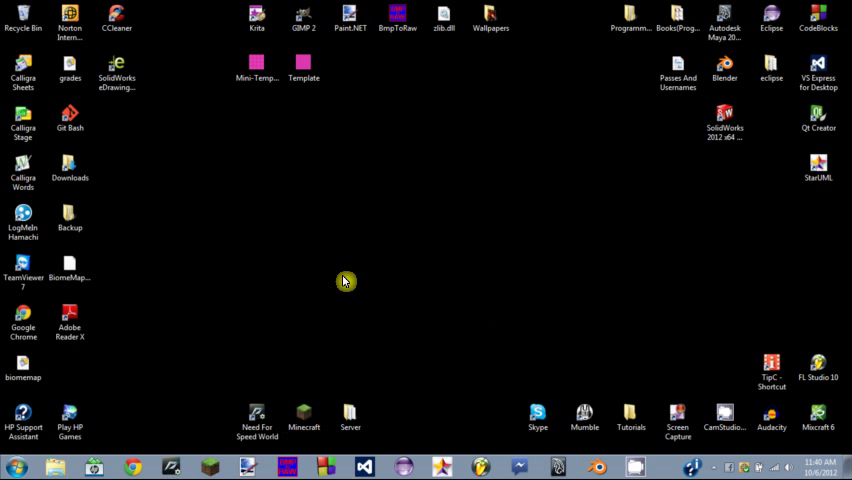
pyautogui.moveTo(332, 279)
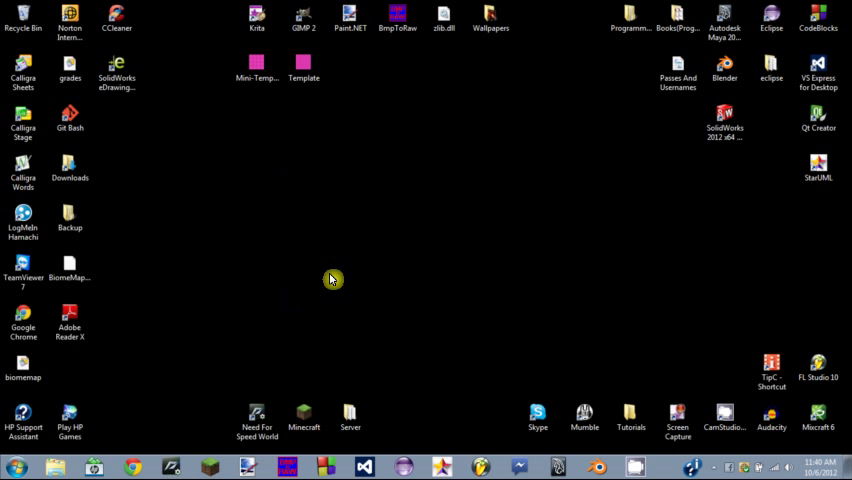
pyautogui.moveTo(846, 88)
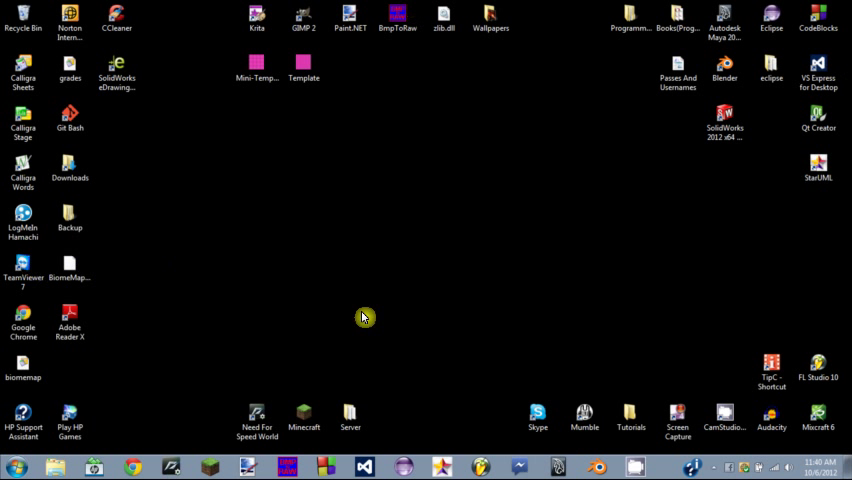
pyautogui.moveTo(111, 324)
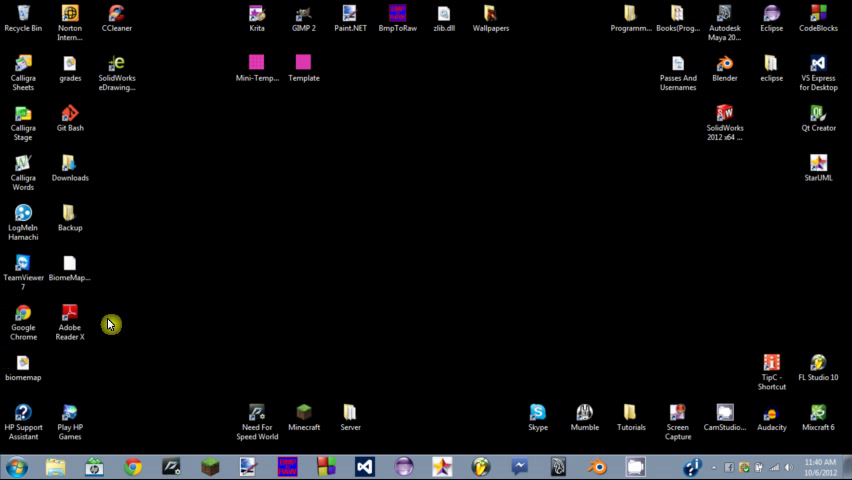
pyautogui.moveTo(477, 150)
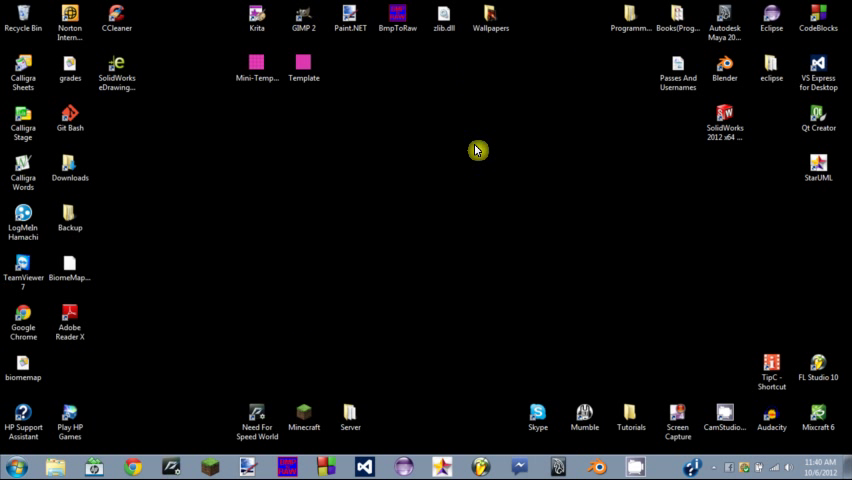
pyautogui.moveTo(45, 453)
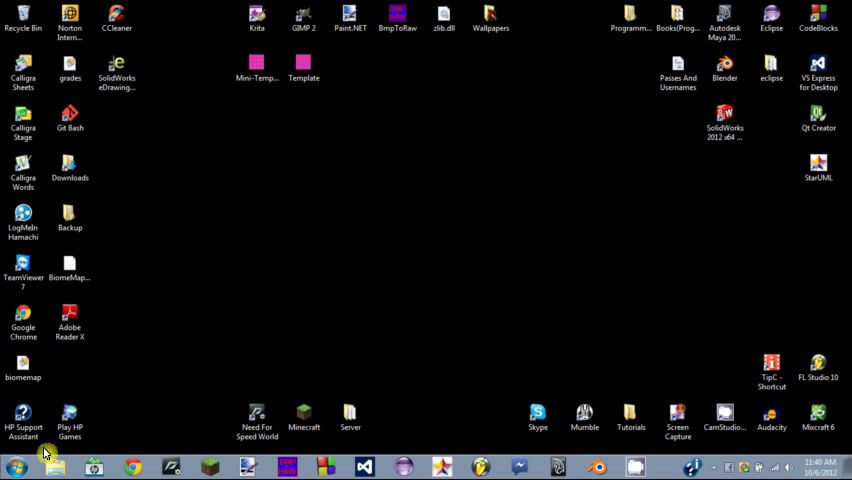
# - Browse Local Disk (C:) into the Zehawk Games and ZehawkEngine folders
pyautogui.click(14, 466)
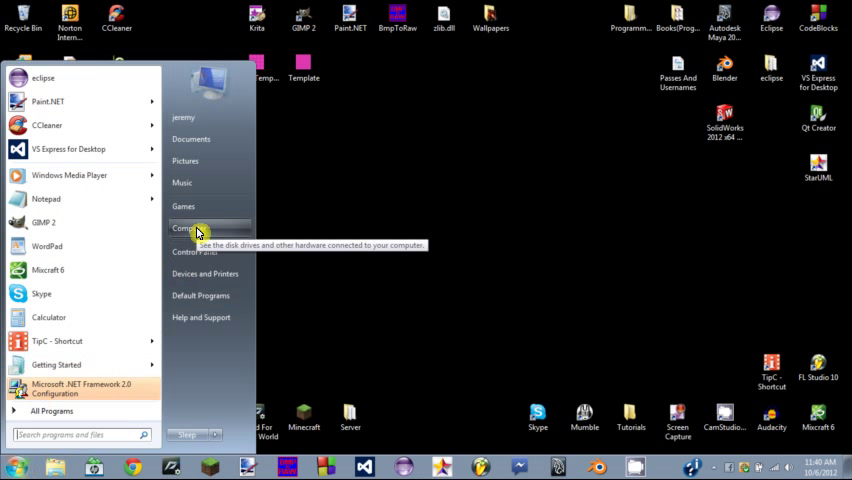
pyautogui.click(189, 228)
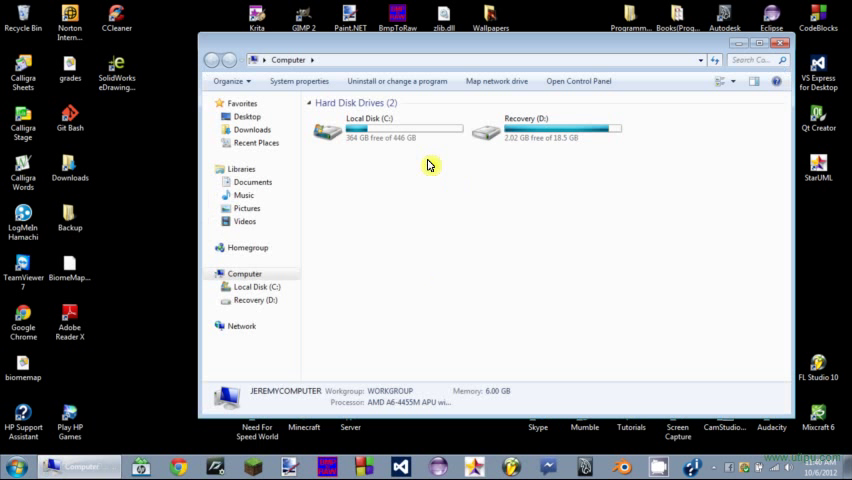
pyautogui.doubleClick(367, 130)
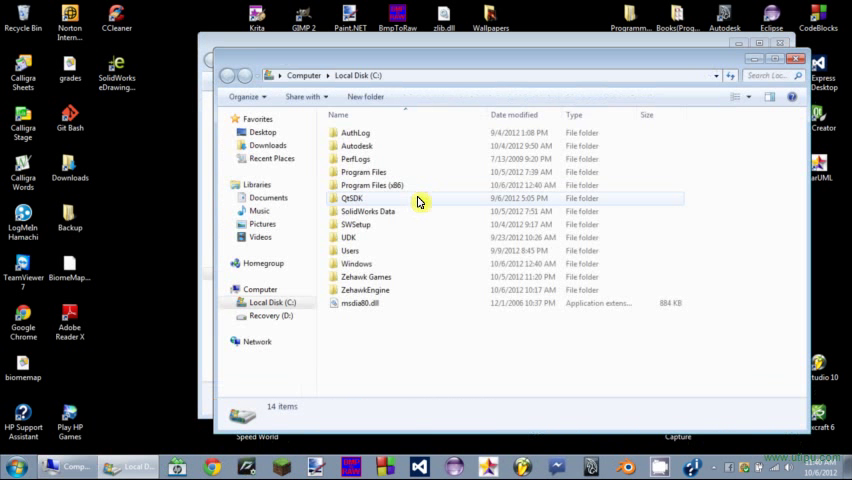
pyautogui.click(366, 277)
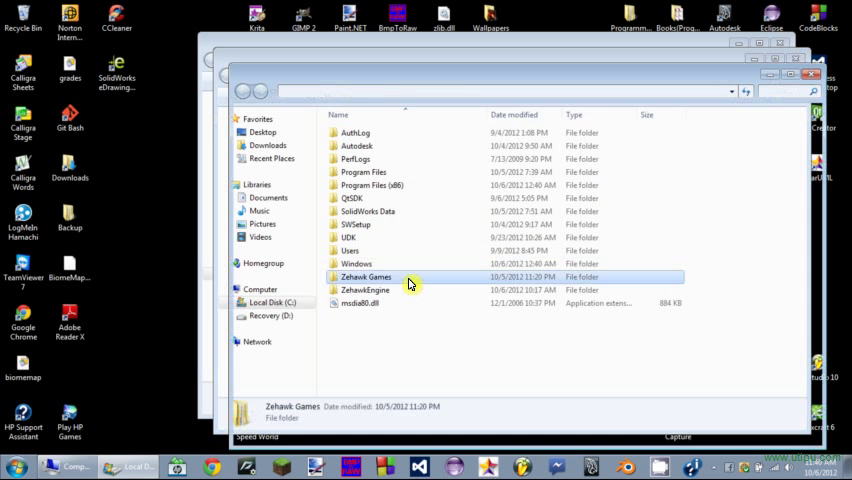
pyautogui.doubleClick(366, 277)
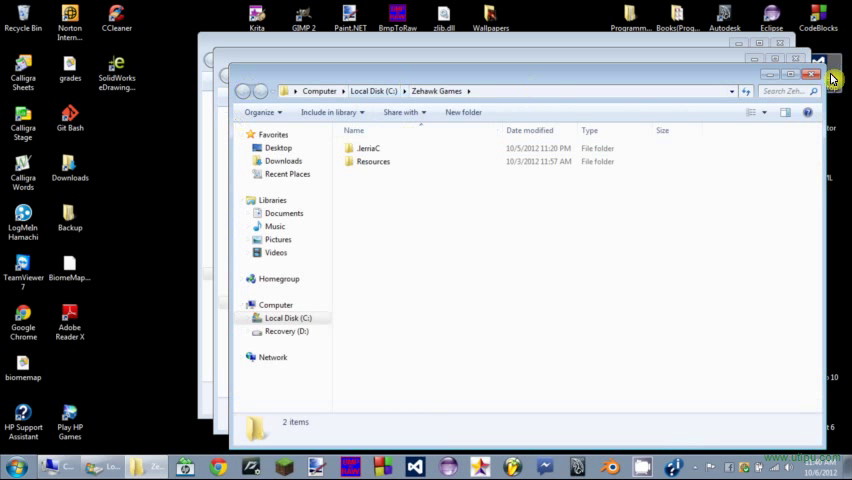
pyautogui.click(374, 91)
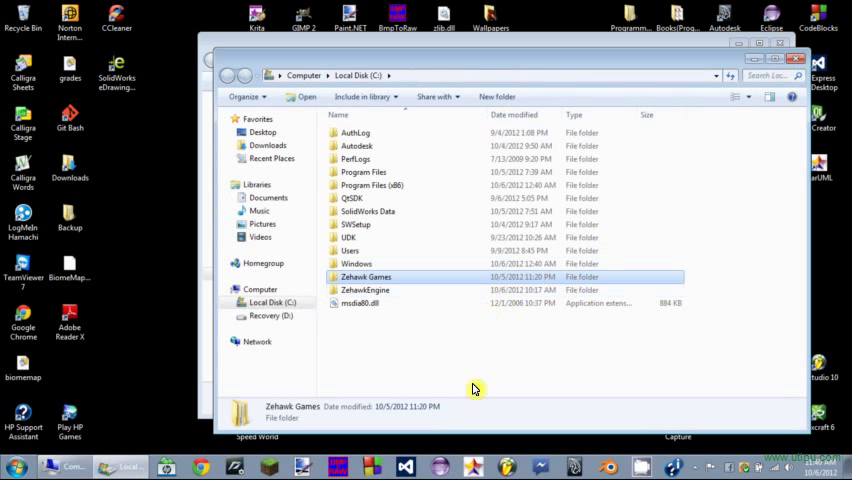
pyautogui.doubleClick(365, 290)
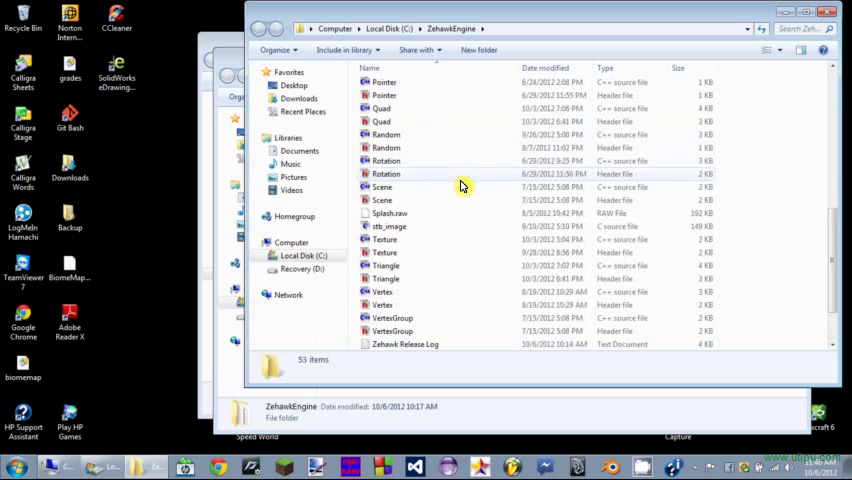
# - Look over the ZehawkEngine folder, close Explorer, and dismiss Code::Blocks' Tip of the Day
pyautogui.scroll(3)
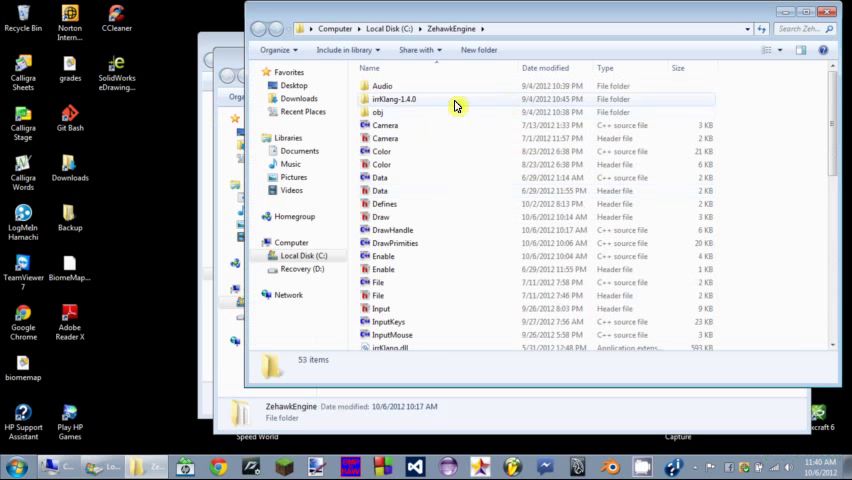
pyautogui.moveTo(400, 151)
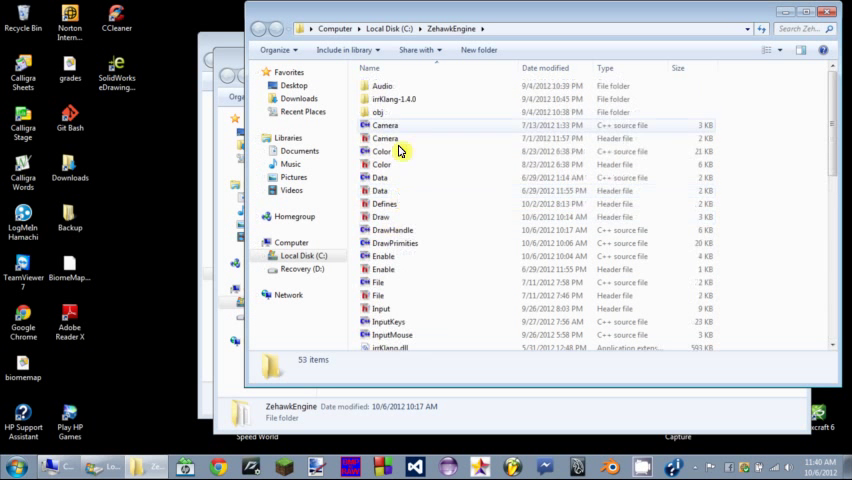
pyautogui.scroll(-3)
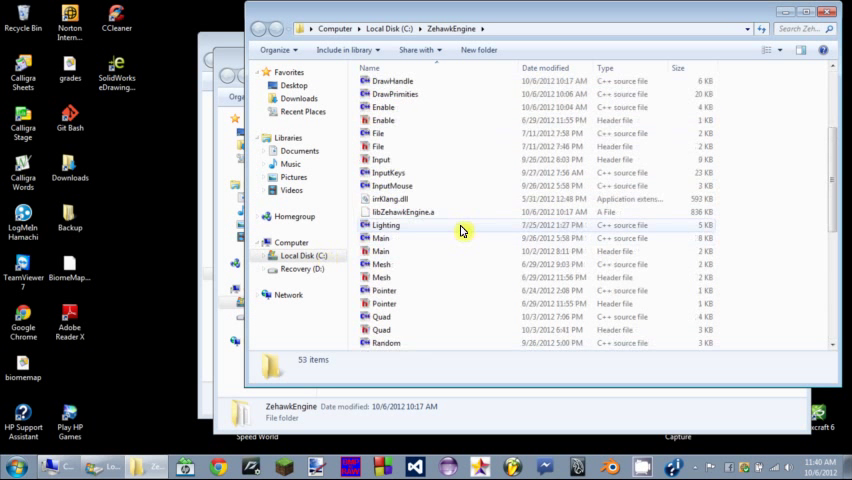
pyautogui.scroll(3)
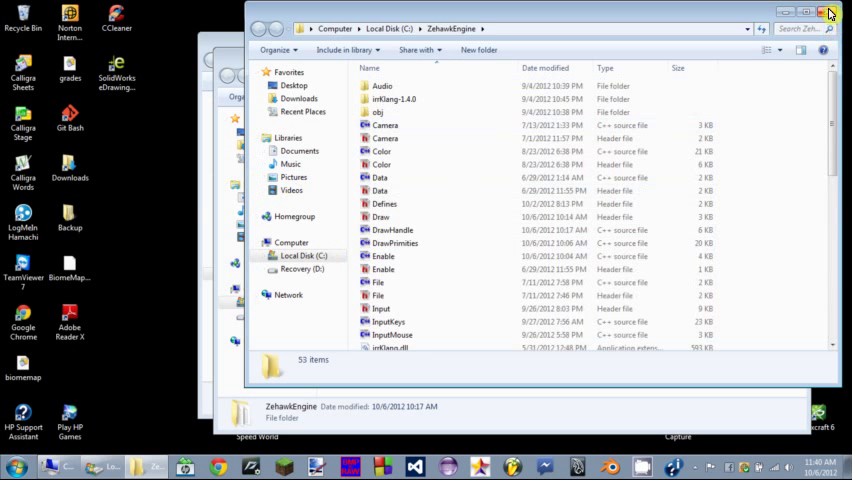
pyautogui.scroll(-3)
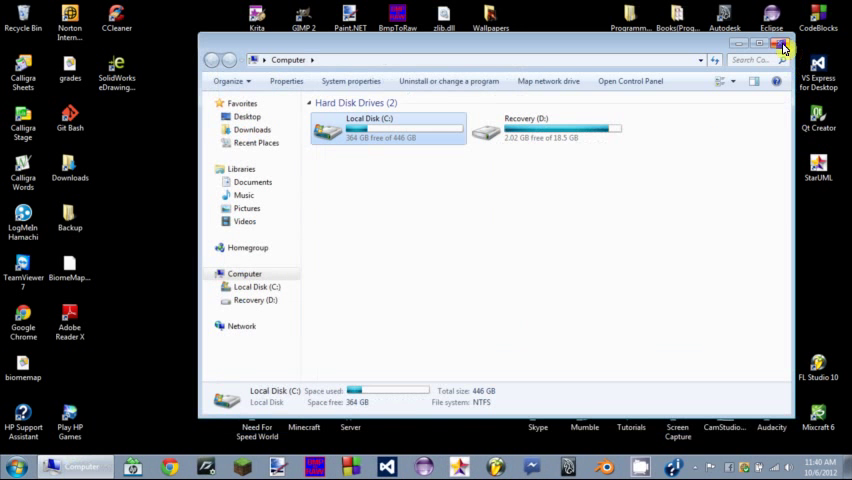
pyautogui.click(783, 47)
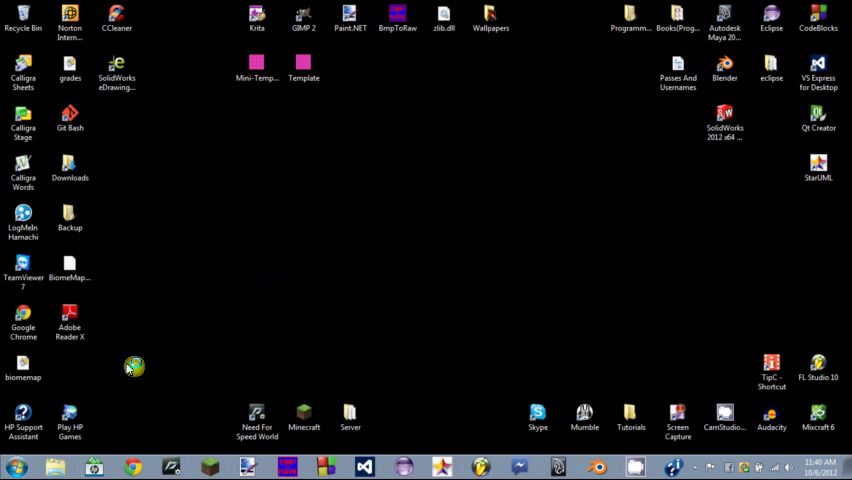
pyautogui.moveTo(295, 312)
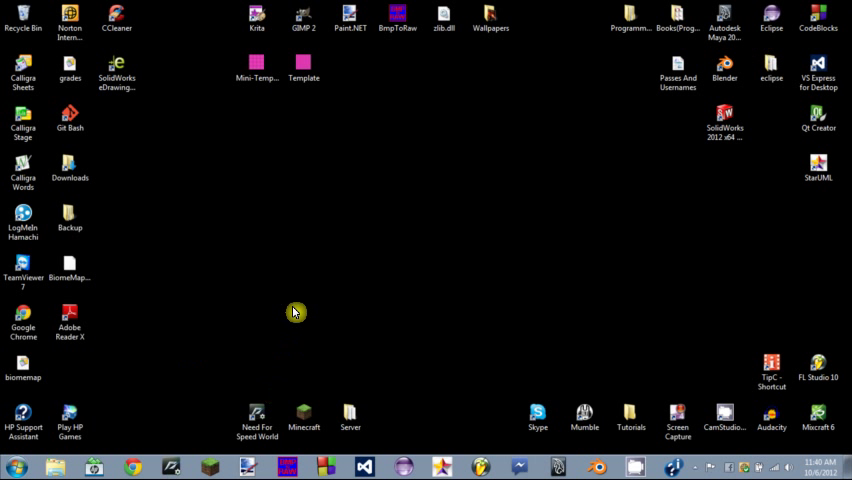
pyautogui.moveTo(343, 392)
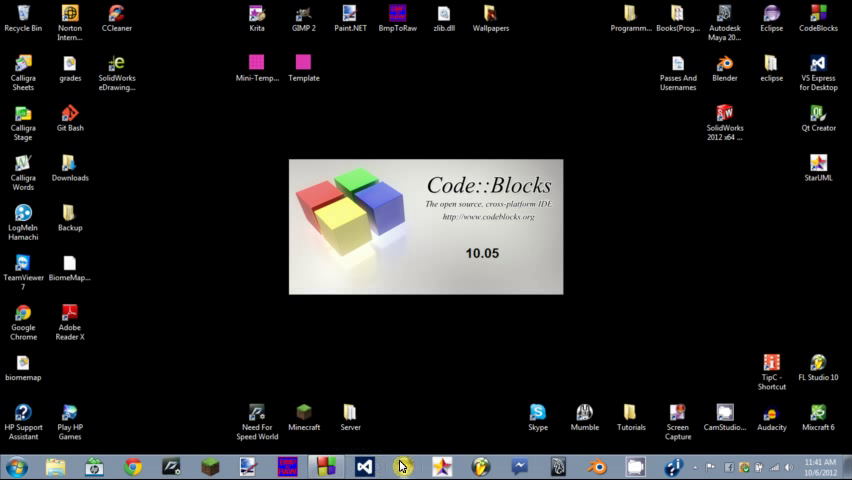
pyautogui.moveTo(402, 312)
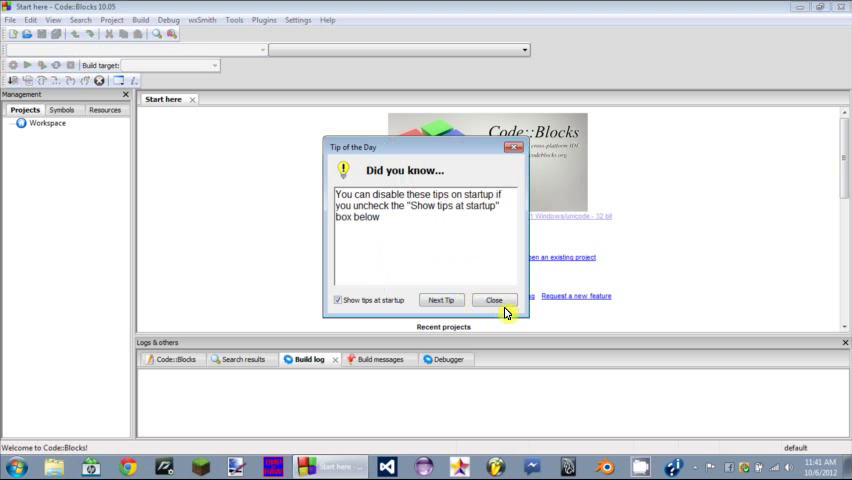
pyautogui.click(493, 299)
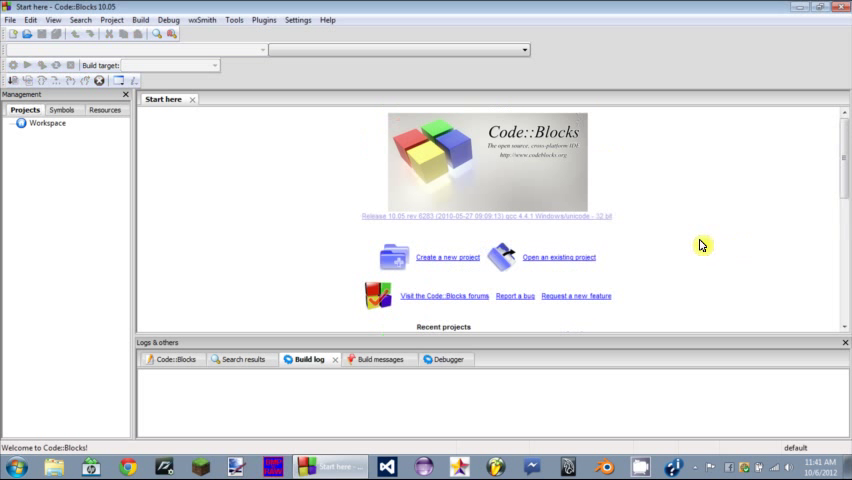
pyautogui.moveTo(512, 249)
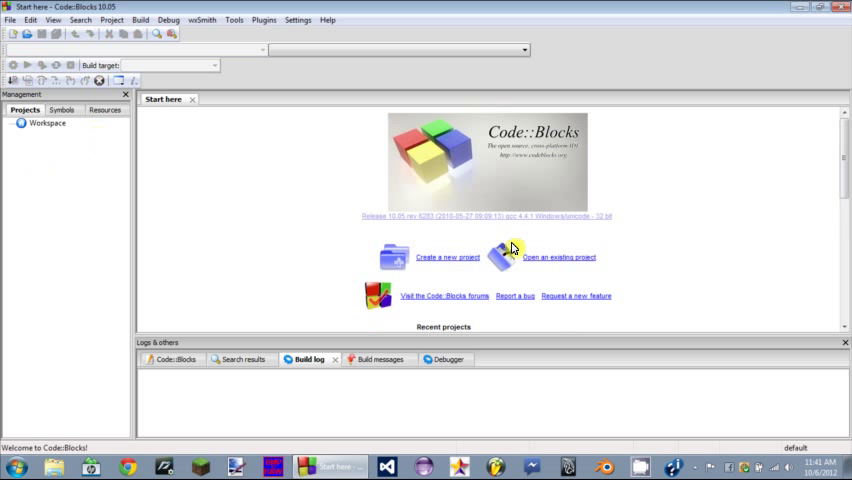
pyautogui.moveTo(497, 126)
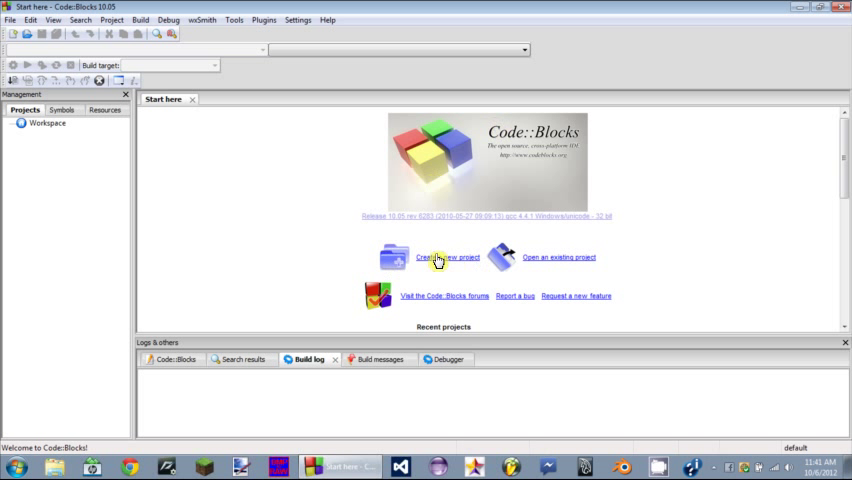
# - Create a C++ console application project titled 'C++ Platformer Yea'
pyautogui.click(448, 257)
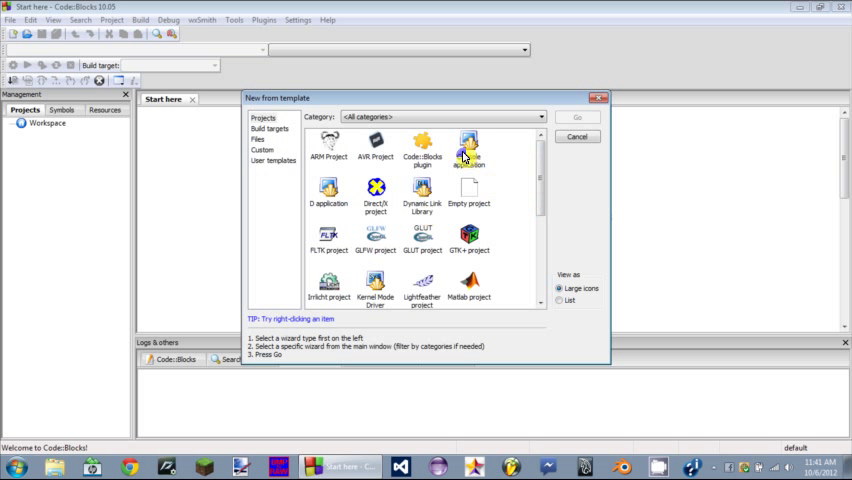
pyautogui.doubleClick(468, 150)
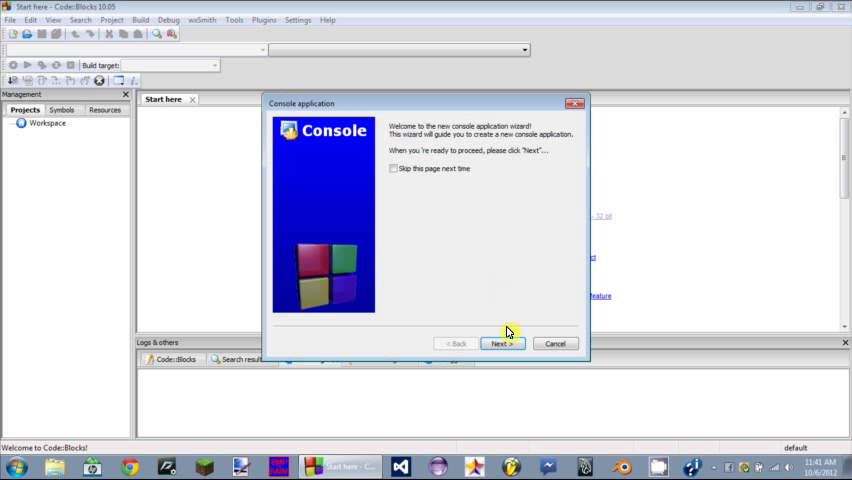
pyautogui.click(502, 343)
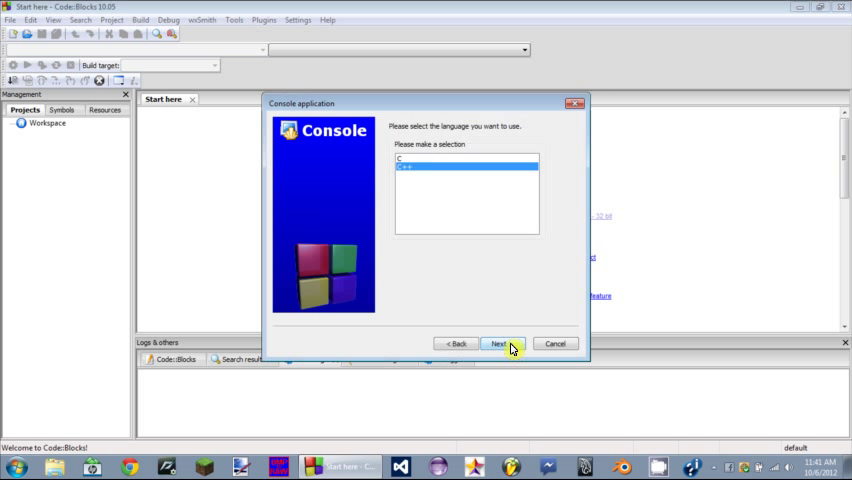
pyautogui.click(500, 343)
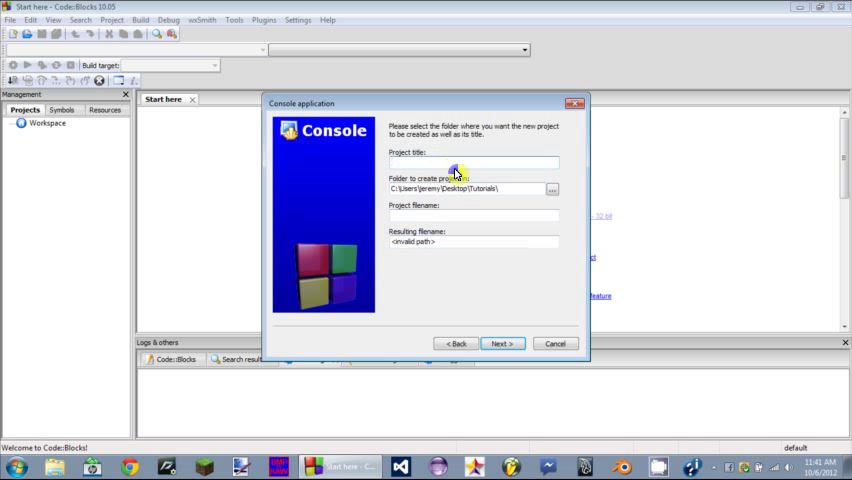
pyautogui.write('C++')
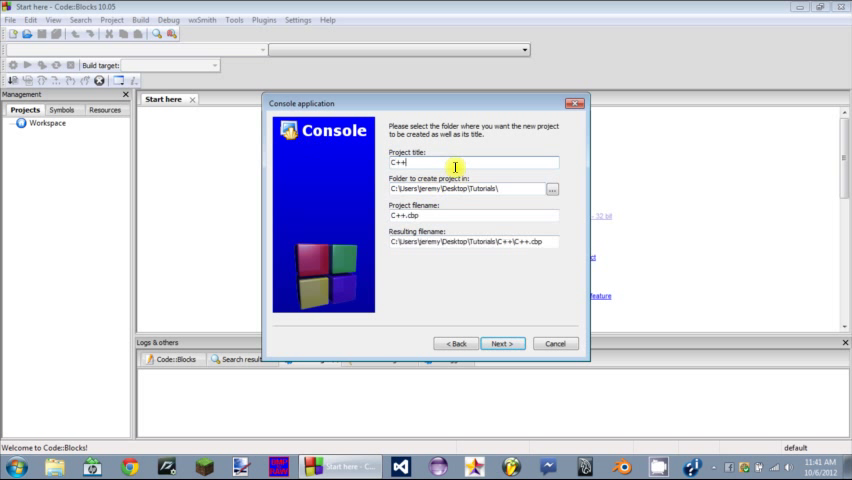
pyautogui.write('Pi')
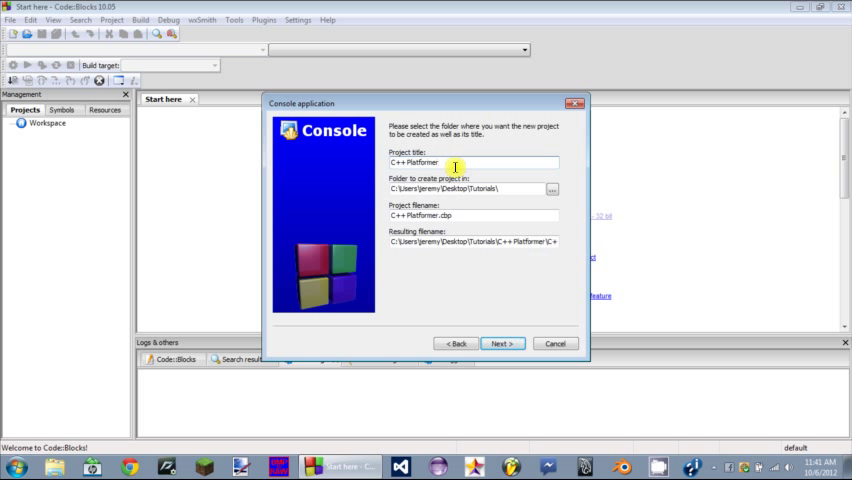
pyautogui.write('Yea')
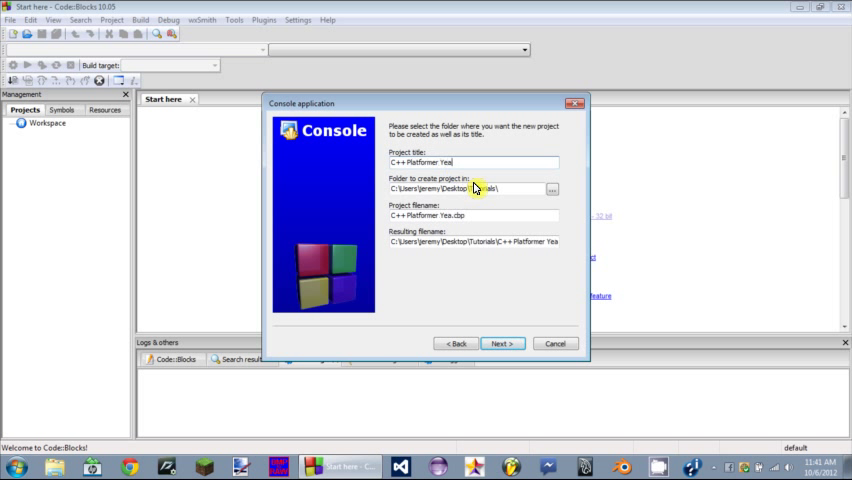
pyautogui.moveTo(493, 283)
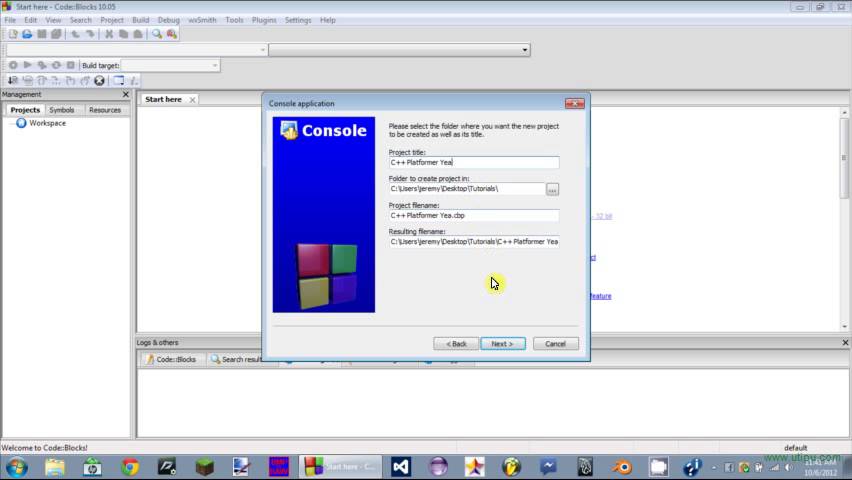
pyautogui.click(502, 343)
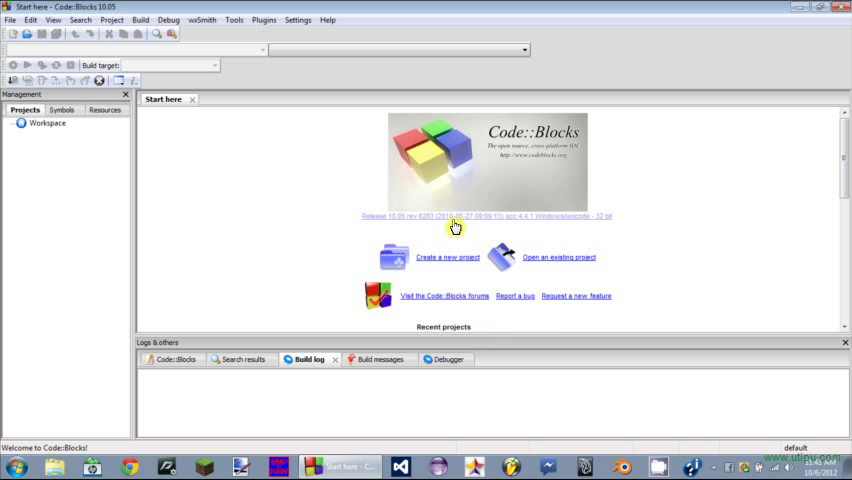
pyautogui.moveTo(324, 150)
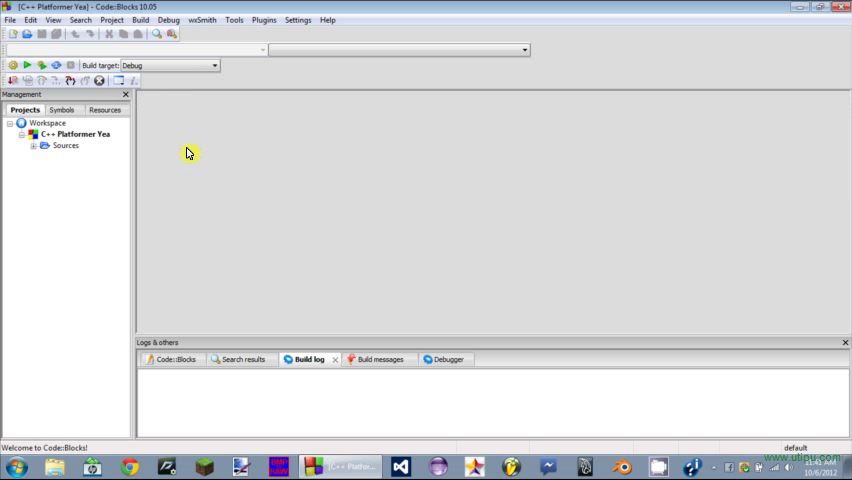
# - Delete all default code from main.cpp and remove the file from the project
pyautogui.click(37, 145)
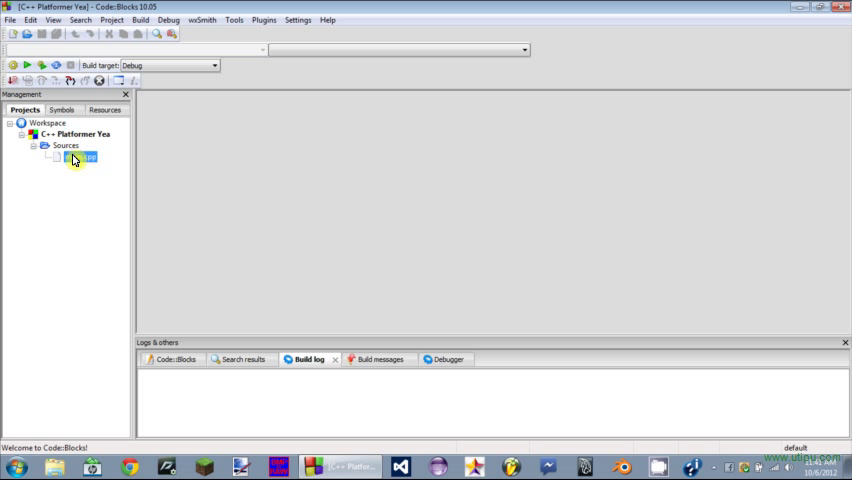
pyautogui.doubleClick(80, 157)
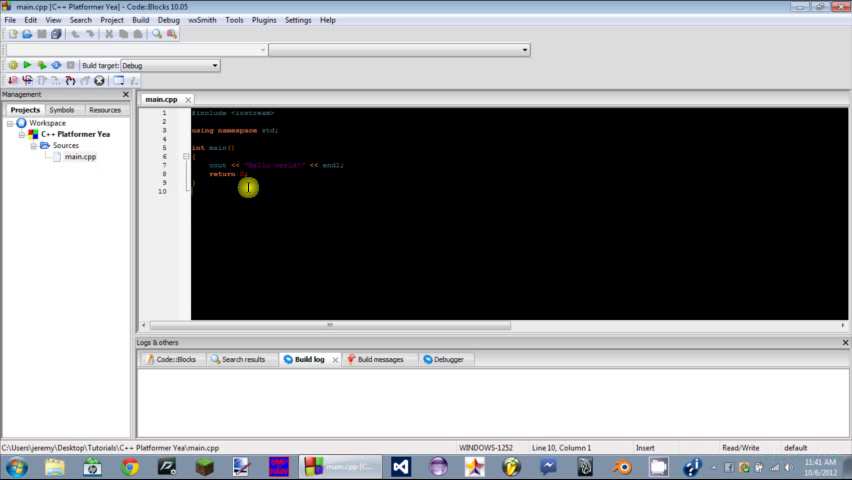
pyautogui.press('ctrl+a')
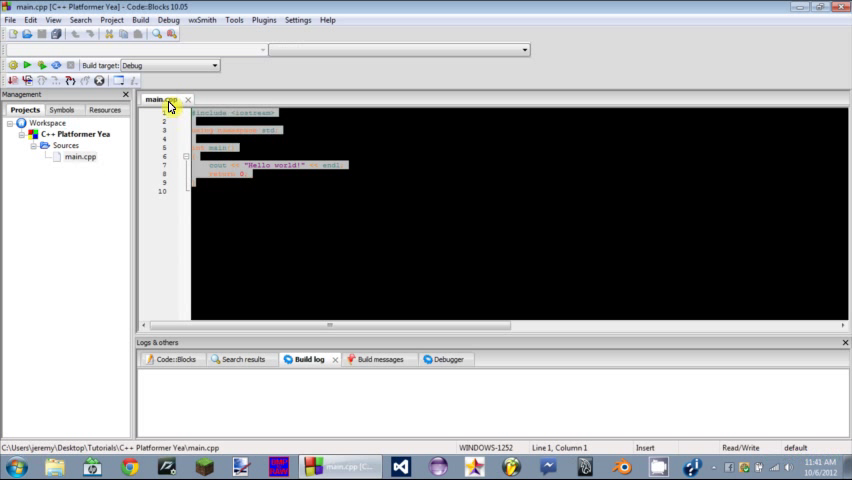
pyautogui.press('ctrl+a')
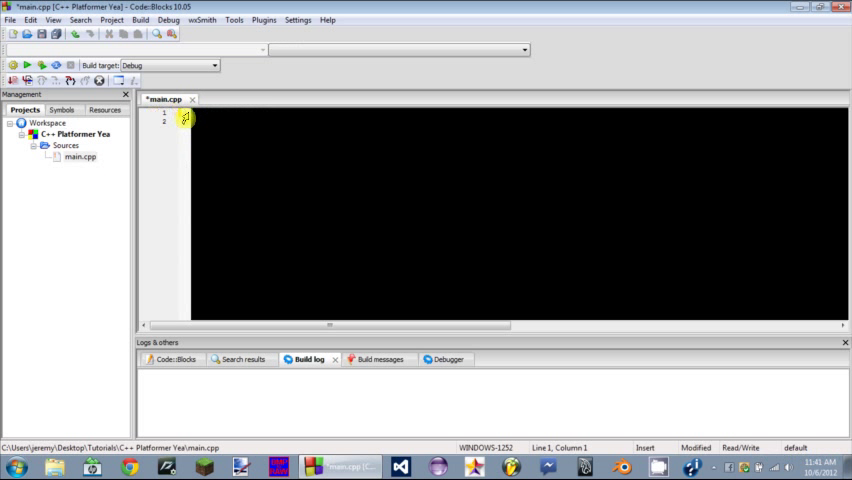
pyautogui.rightClick(80, 157)
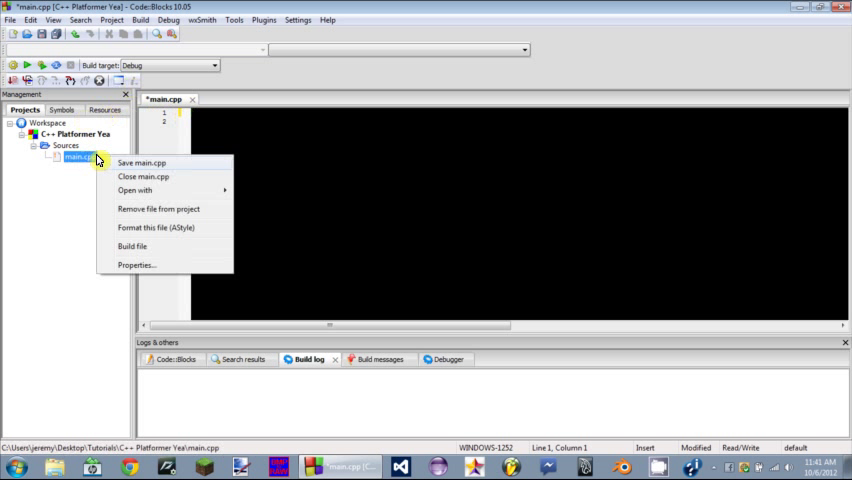
pyautogui.click(141, 162)
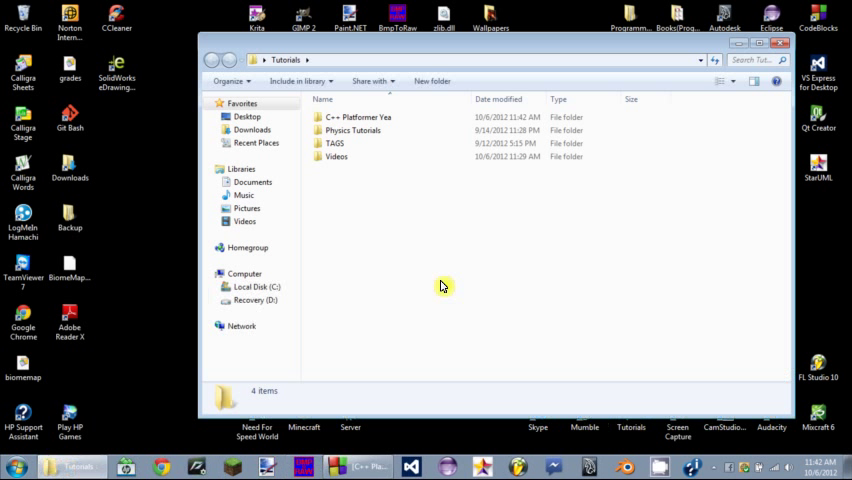
# - Open the C++ Platformer Yea folder inside Tutorials in Explorer
pyautogui.doubleClick(358, 117)
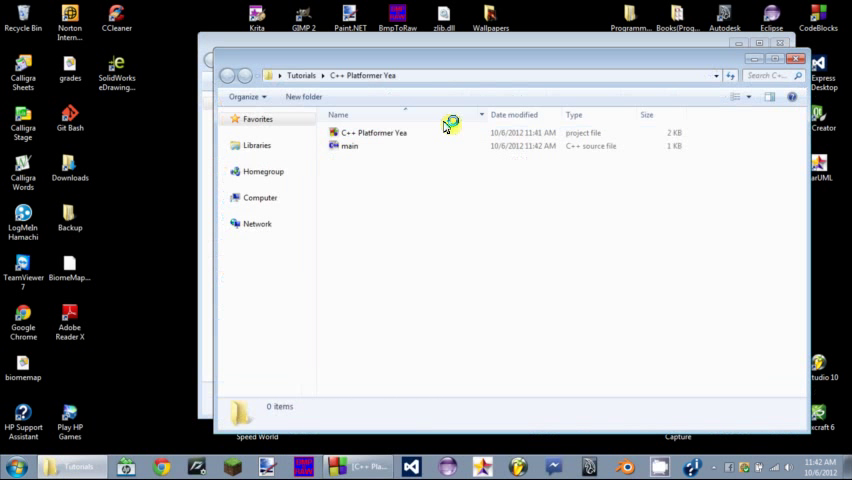
pyautogui.click(349, 145)
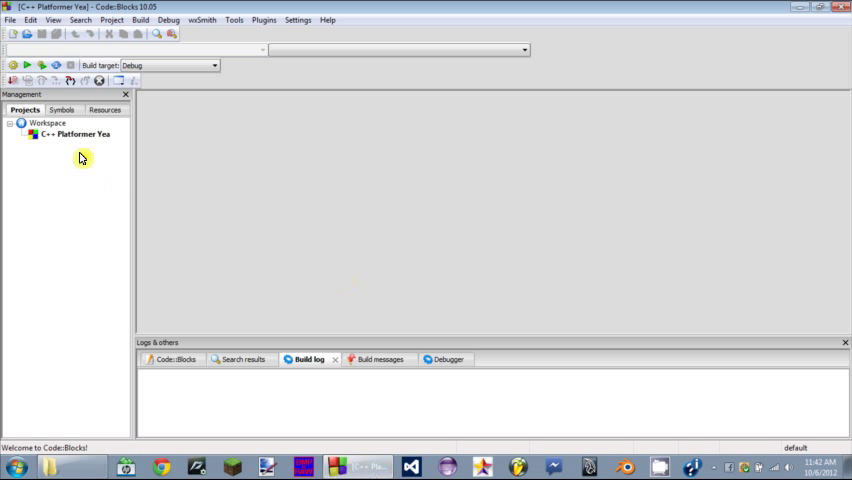
# - Add C:\ZehawkEngine\libZehawkEngine.a to the project's linker settings
pyautogui.click(75, 134)
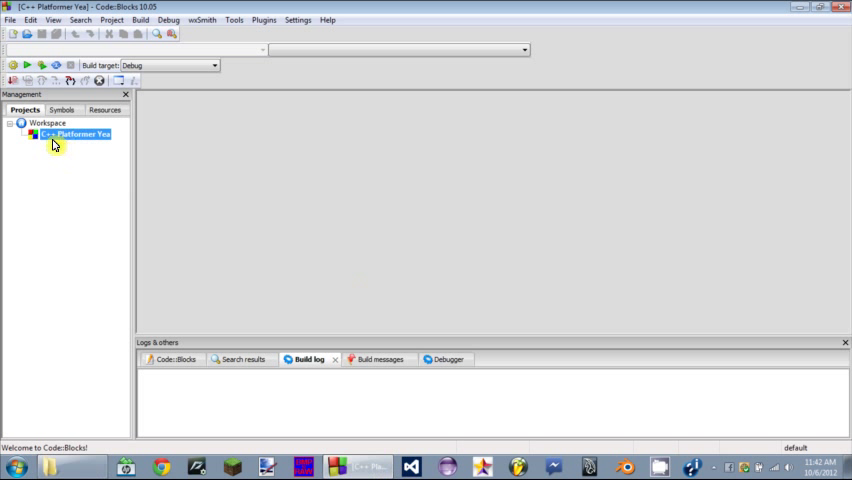
pyautogui.click(111, 19)
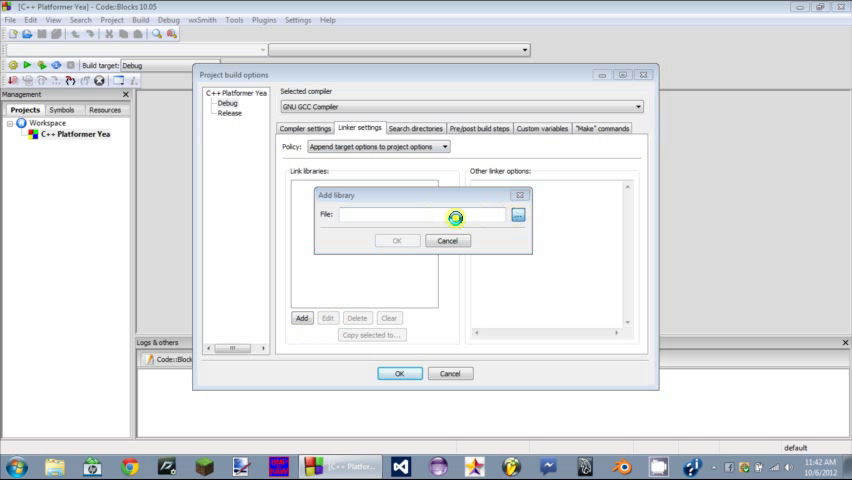
pyautogui.click(518, 215)
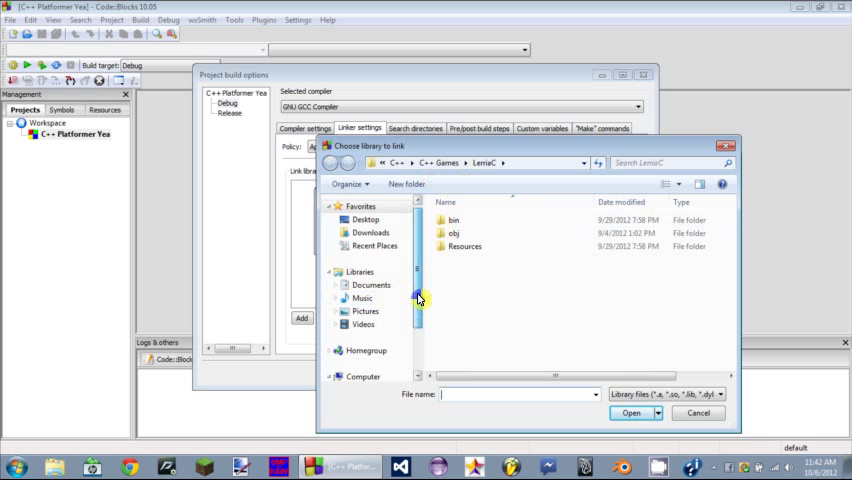
pyautogui.click(375, 331)
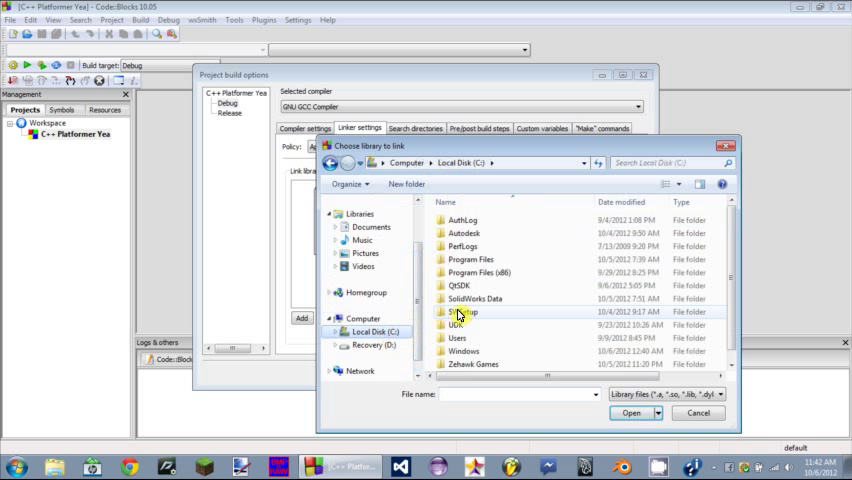
pyautogui.scroll(-3)
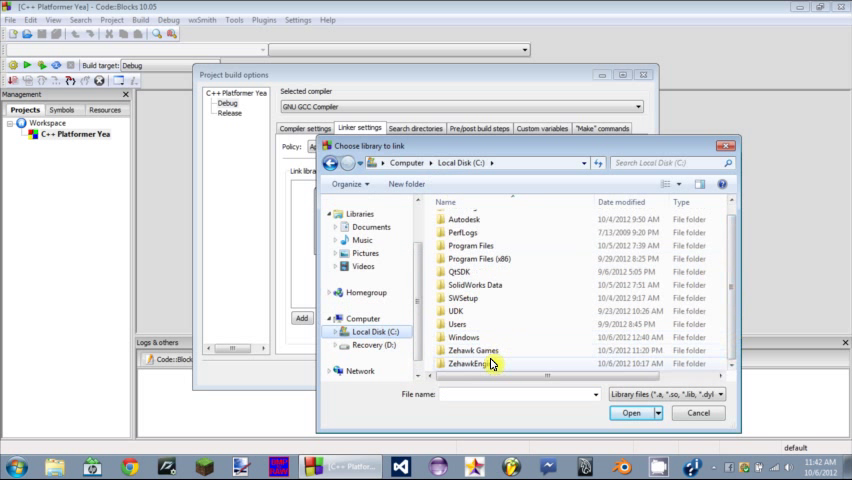
pyautogui.doubleClick(474, 363)
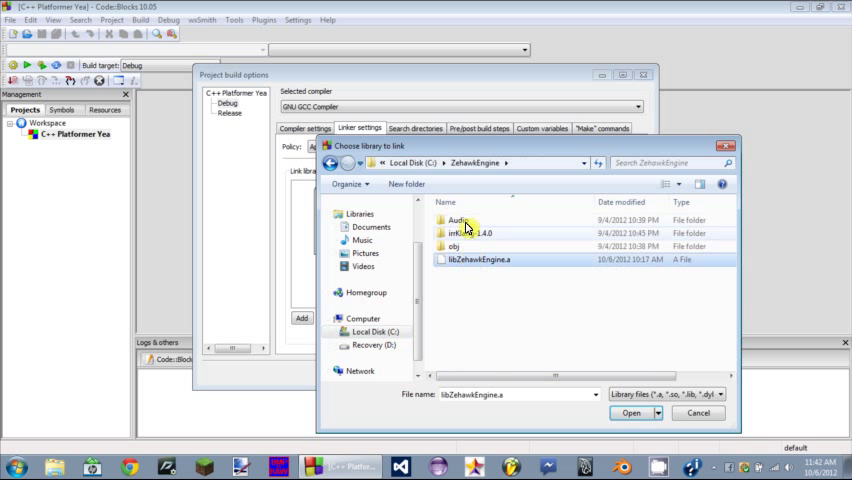
pyautogui.click(631, 413)
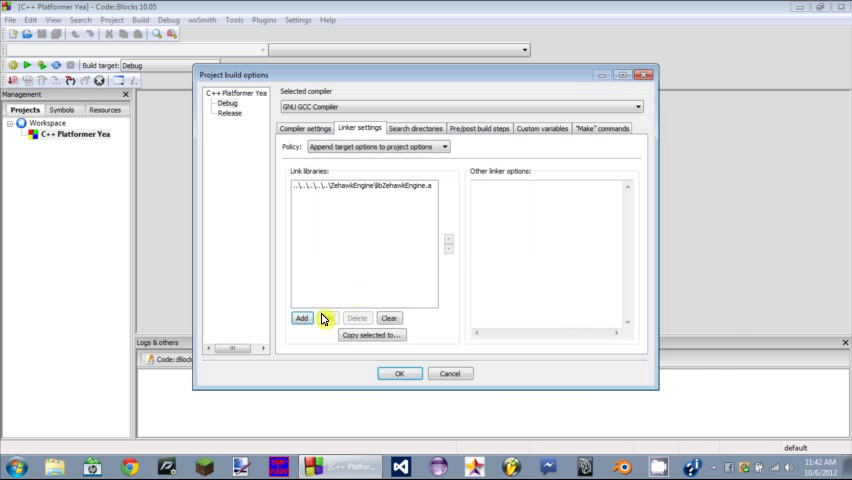
# - Add the irrKlang library from ZehawkEngine\irrKlang-1.4.0\lib as a link library
pyautogui.click(302, 318)
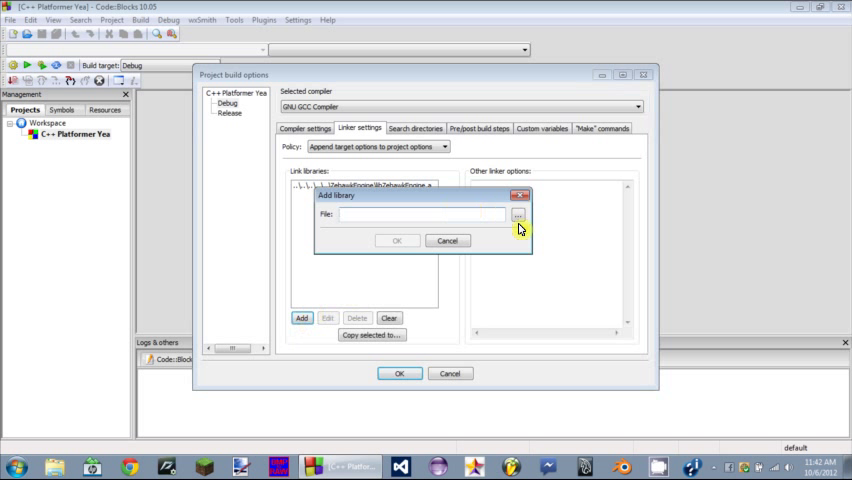
pyautogui.click(519, 215)
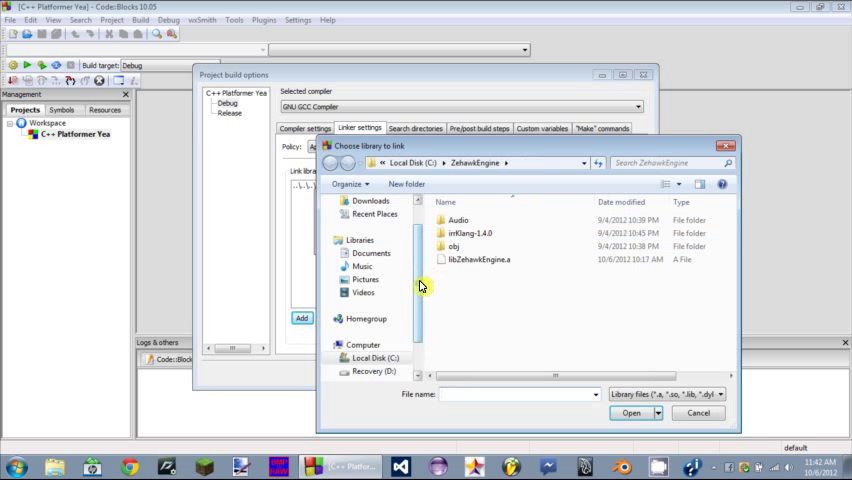
pyautogui.doubleClick(470, 233)
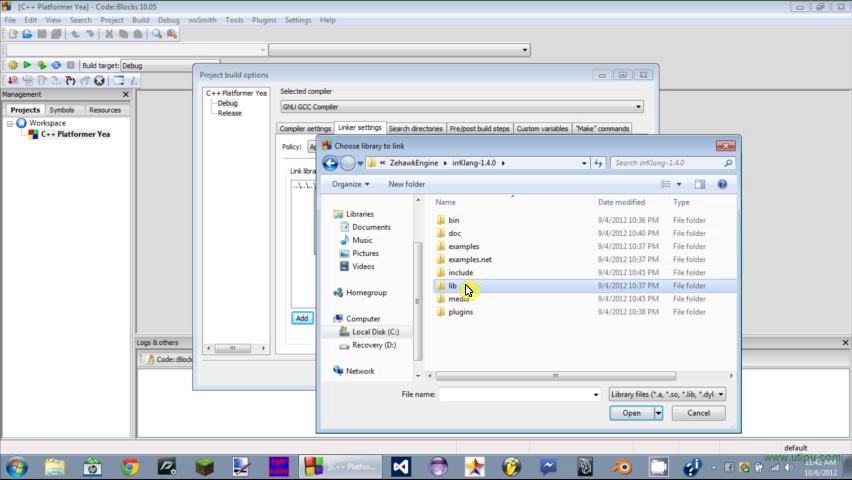
pyautogui.doubleClick(456, 286)
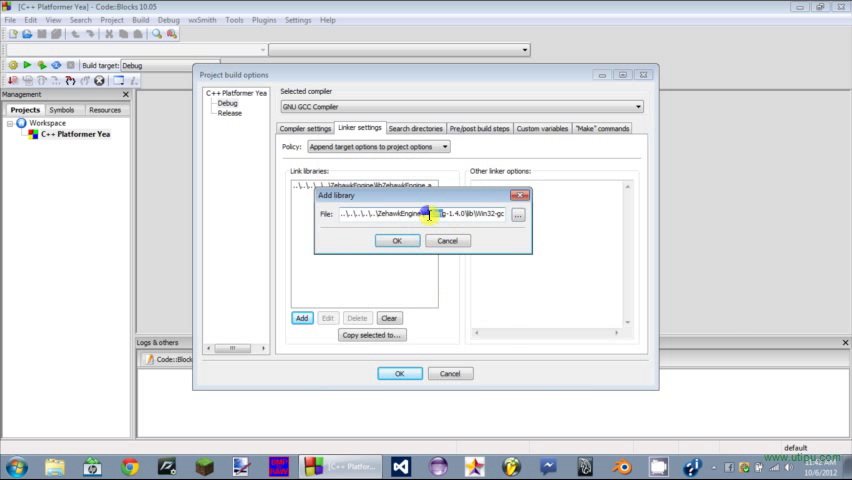
pyautogui.click(397, 240)
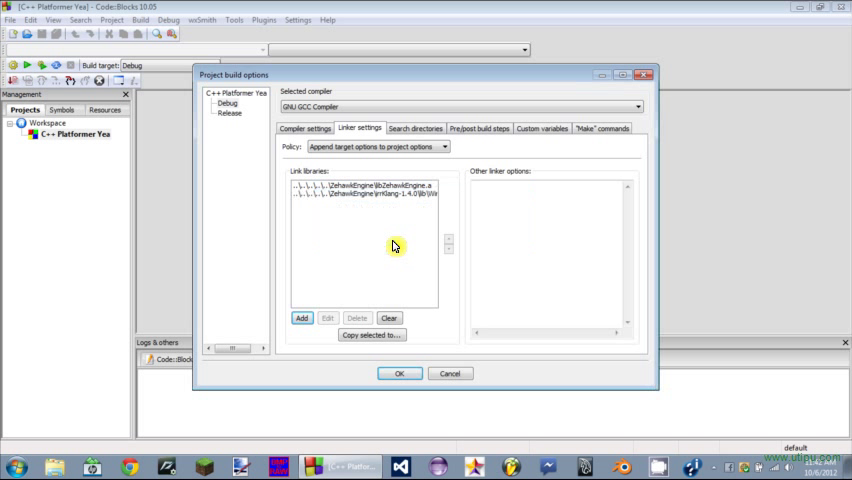
pyautogui.moveTo(350, 198)
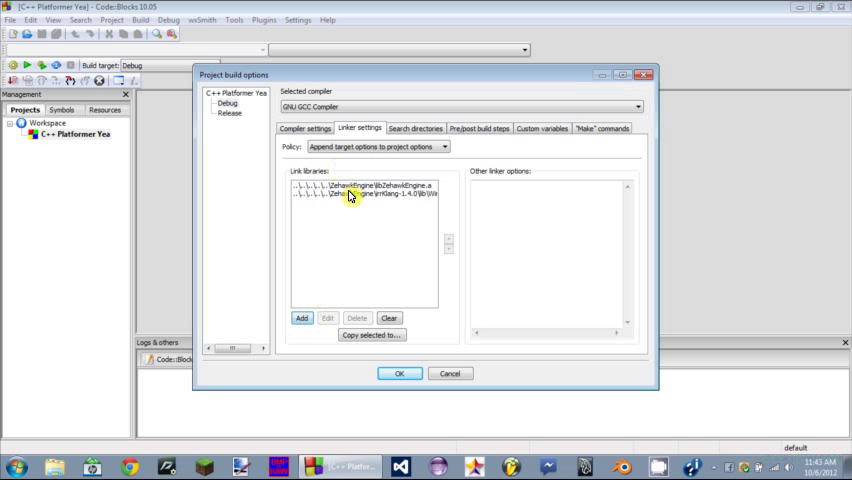
pyautogui.click(301, 317)
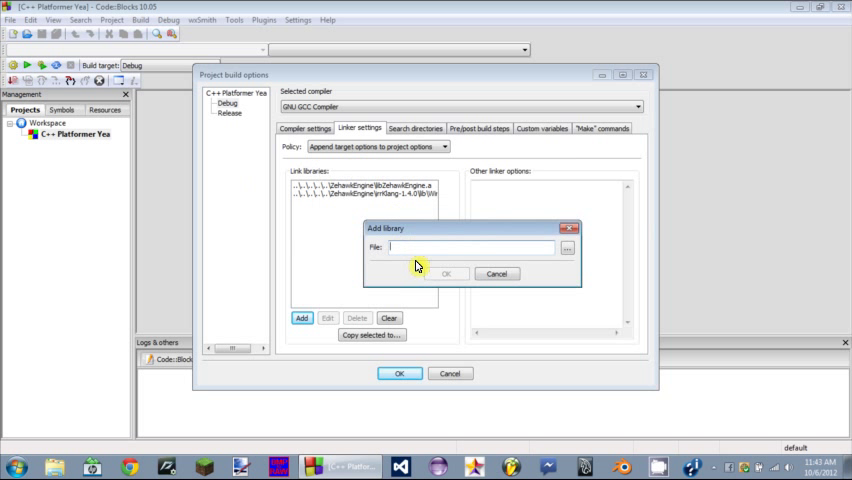
# - Add gdi32, opengl32 and glu32 link libraries and confirm the build options
pyautogui.click(447, 273)
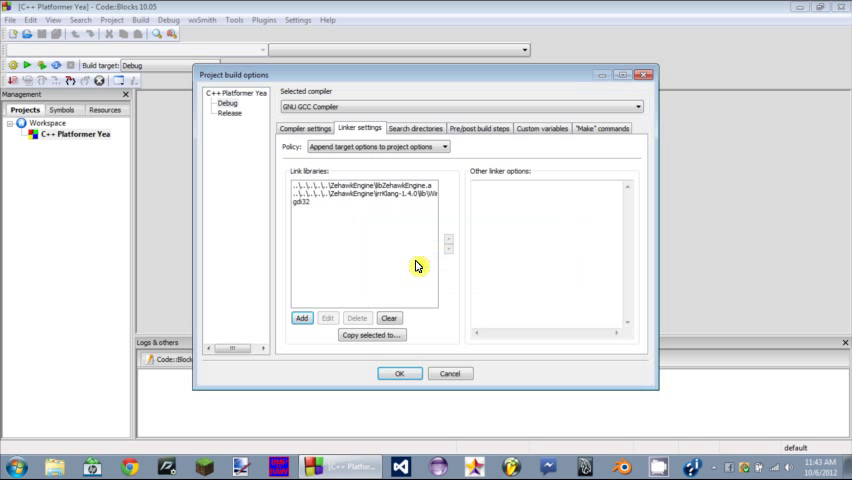
pyautogui.click(301, 318)
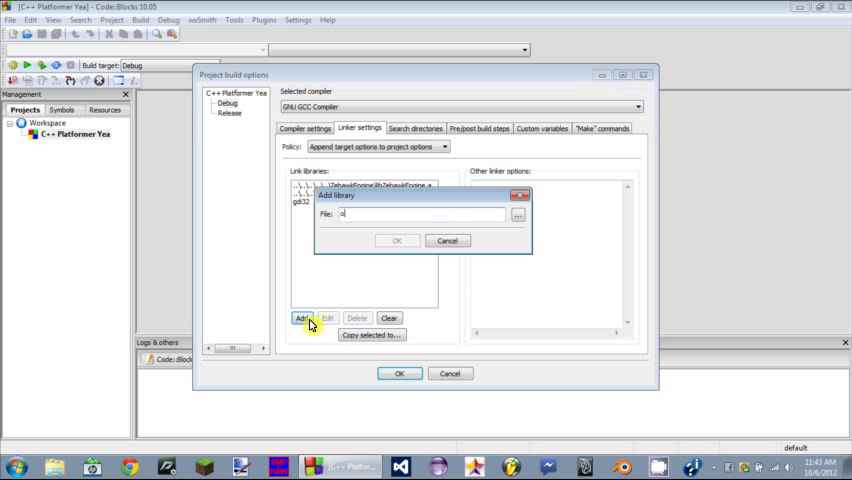
pyautogui.click(396, 240)
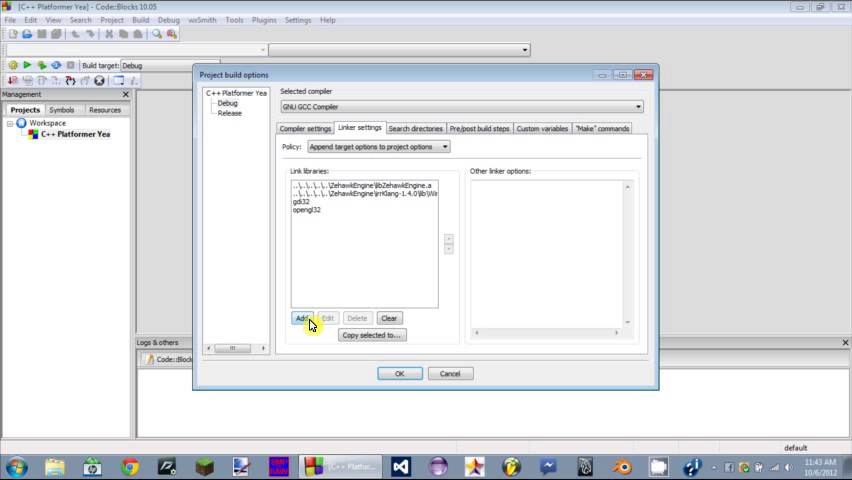
pyautogui.click(304, 318)
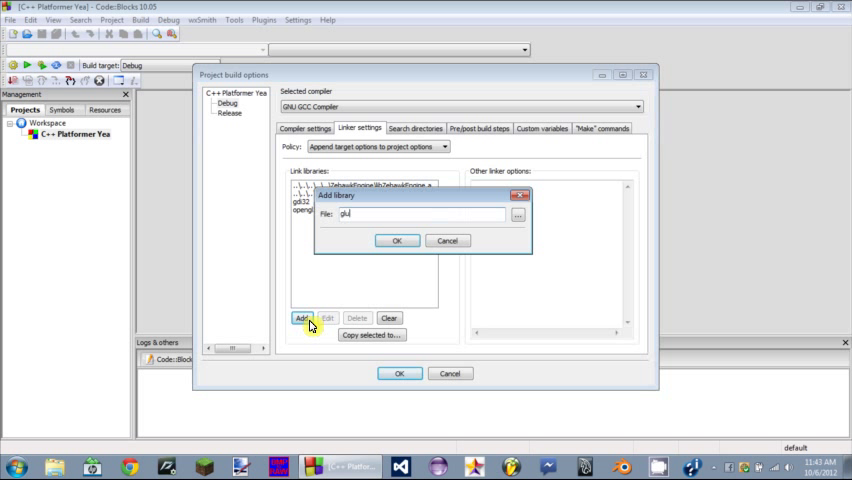
pyautogui.click(396, 240)
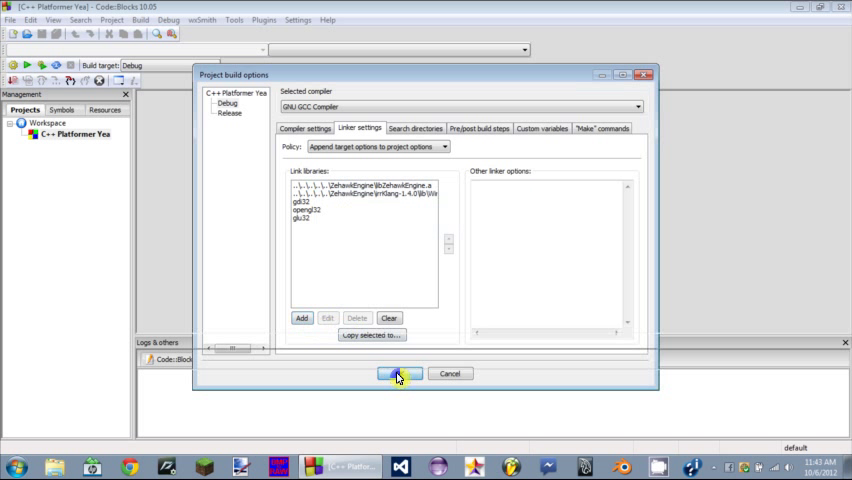
pyautogui.click(397, 373)
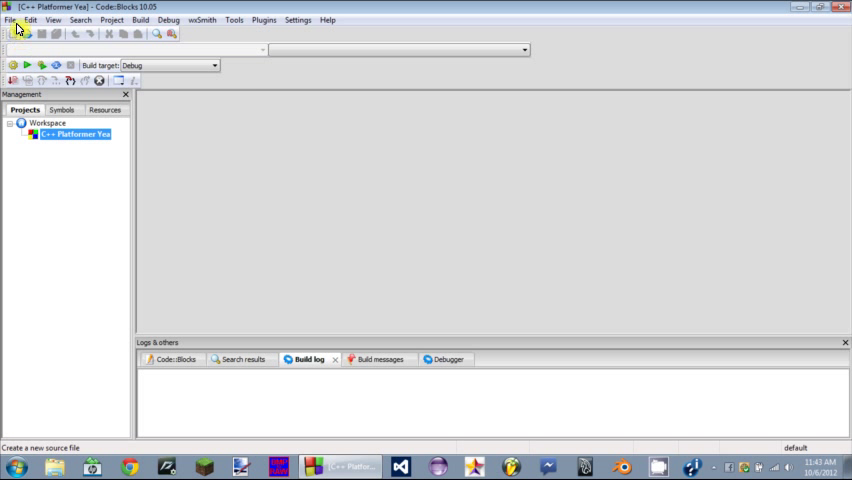
pyautogui.moveTo(178, 138)
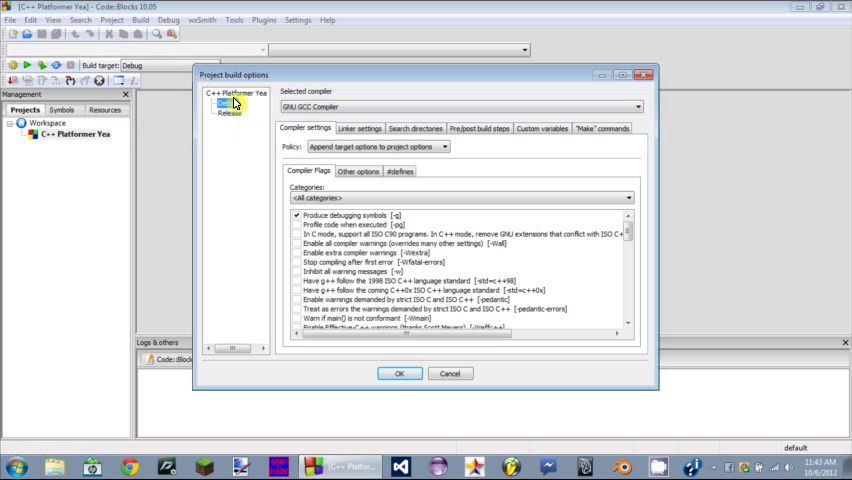
# - Copy all Debug target link libraries to the whole project and save
pyautogui.click(358, 128)
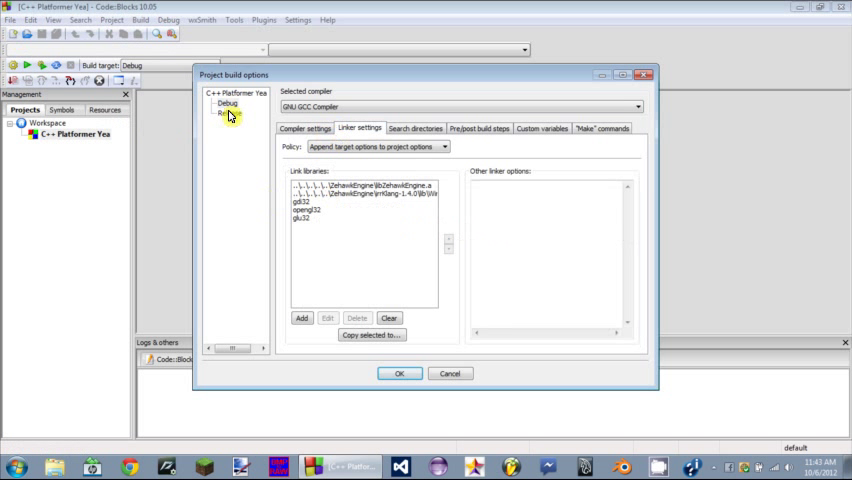
pyautogui.click(227, 103)
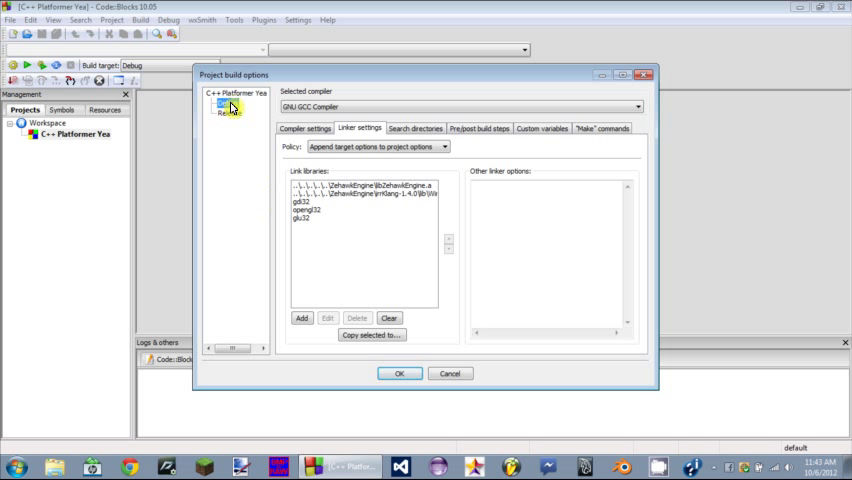
pyautogui.click(307, 224)
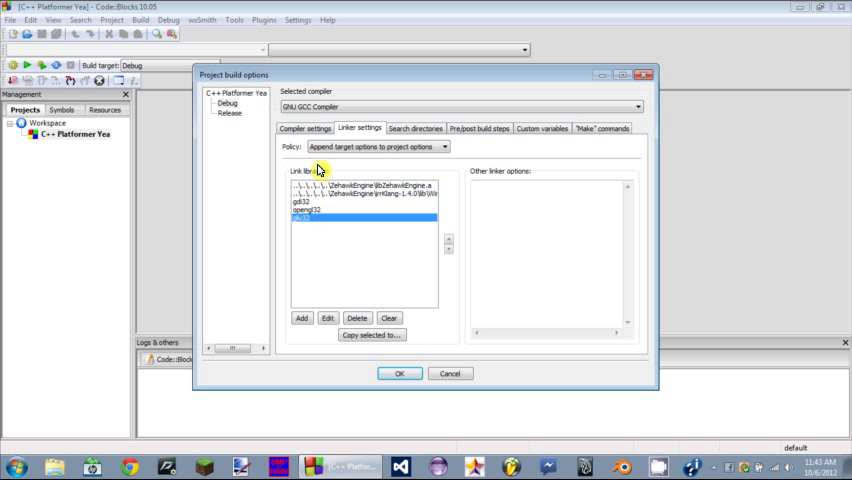
pyautogui.click(320, 185)
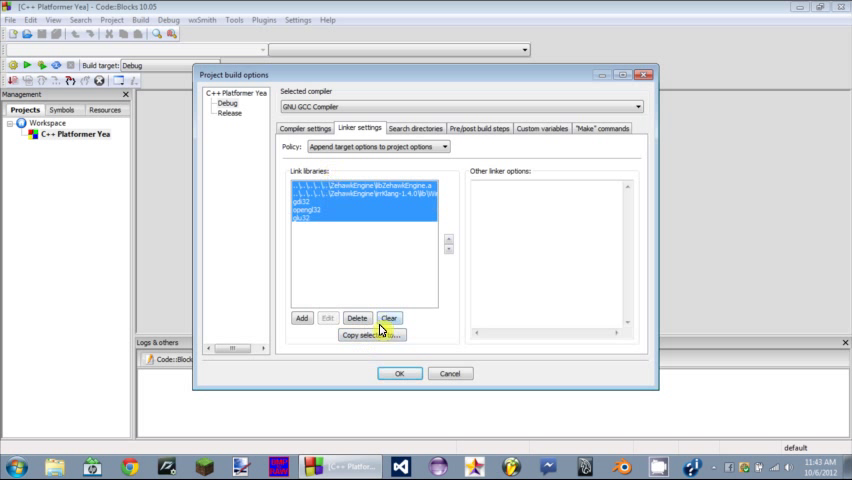
pyautogui.click(372, 334)
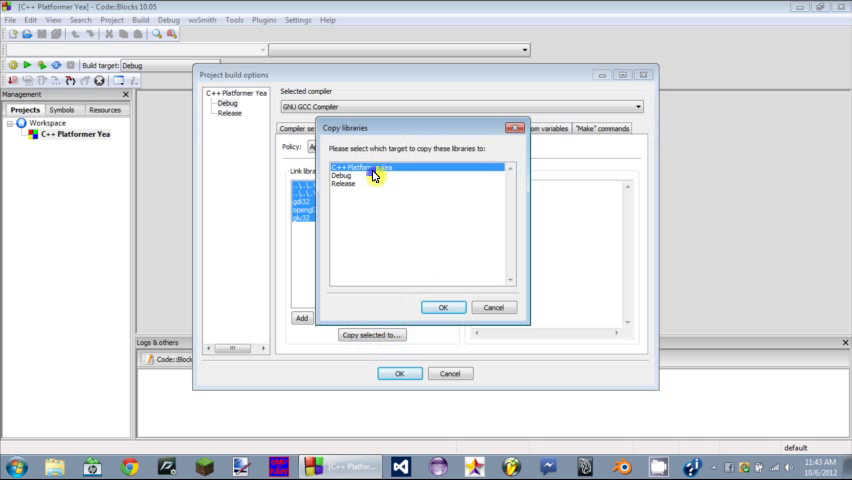
pyautogui.click(443, 307)
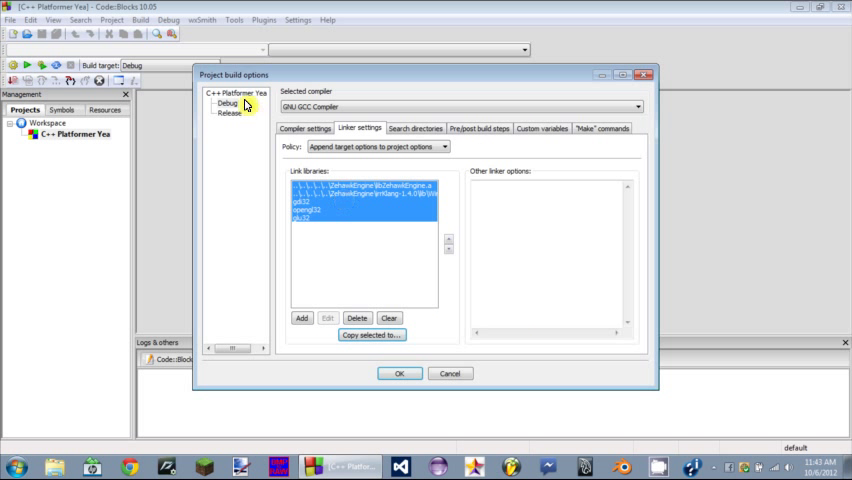
pyautogui.click(235, 92)
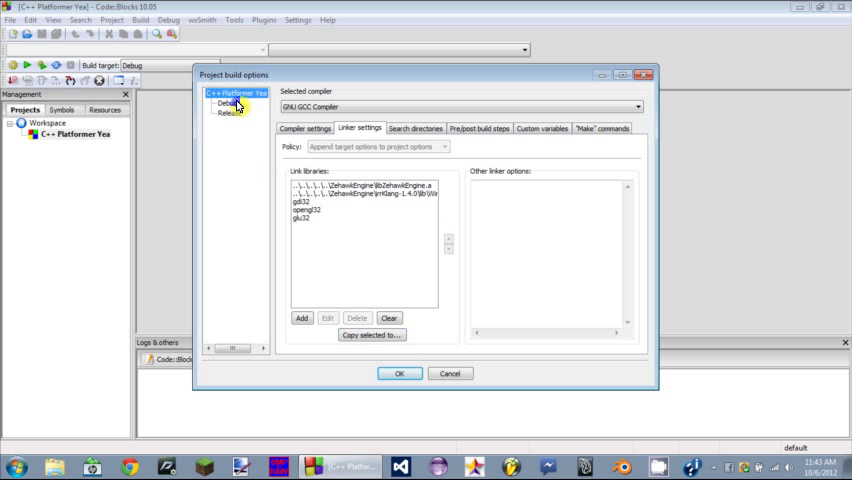
pyautogui.click(360, 184)
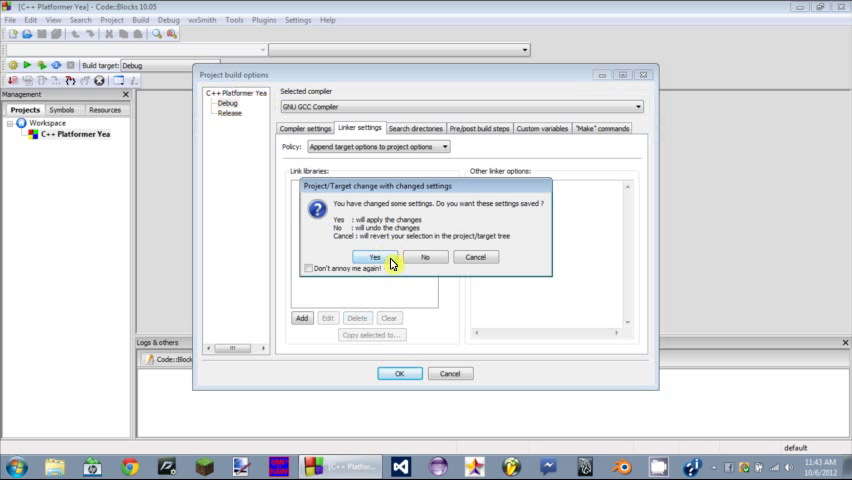
pyautogui.click(375, 257)
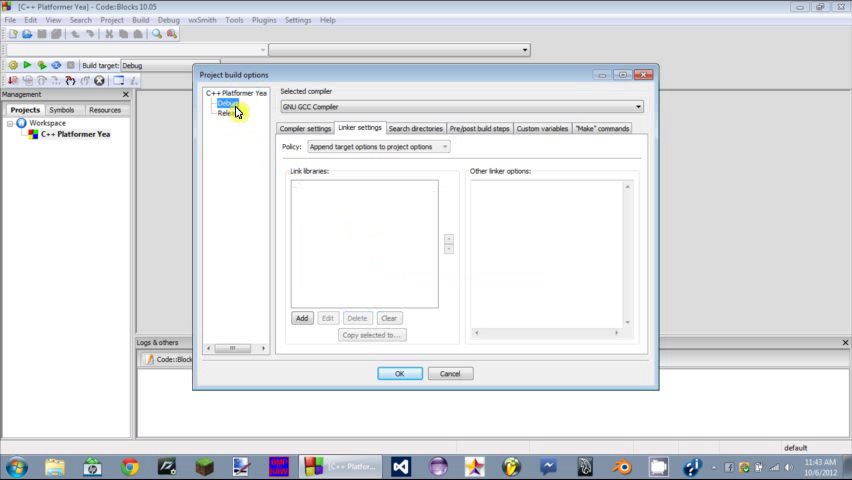
# - Check the project-level libraries, then add DEBUG to the Debug target's #defines
pyautogui.click(228, 101)
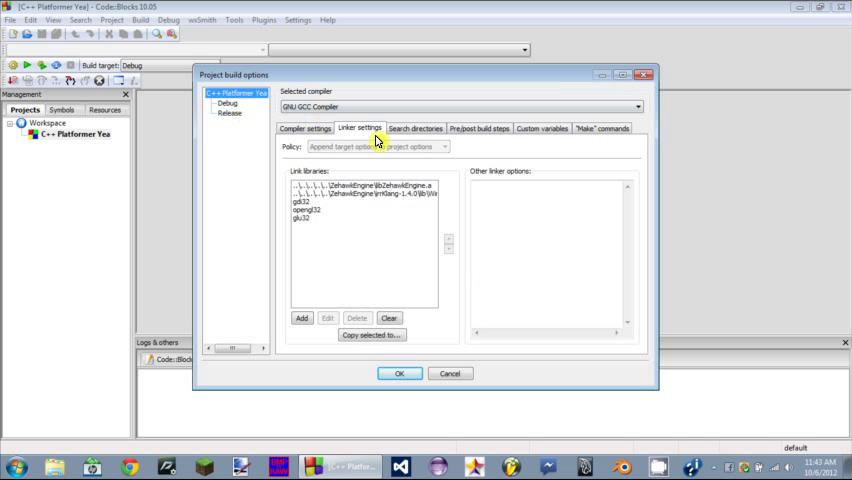
pyautogui.click(305, 128)
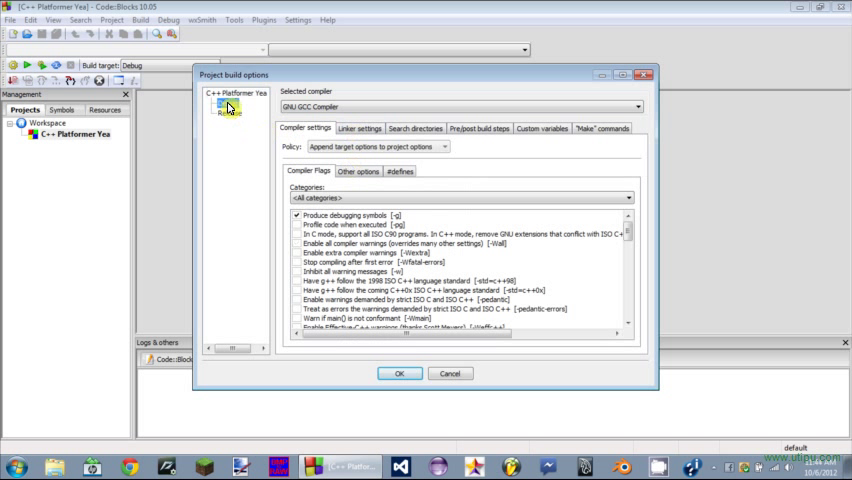
pyautogui.click(400, 170)
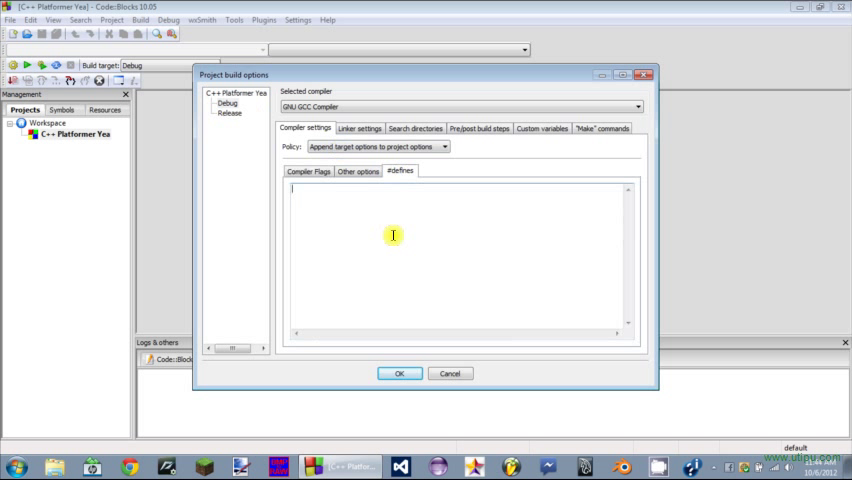
pyautogui.write('DEBUG')
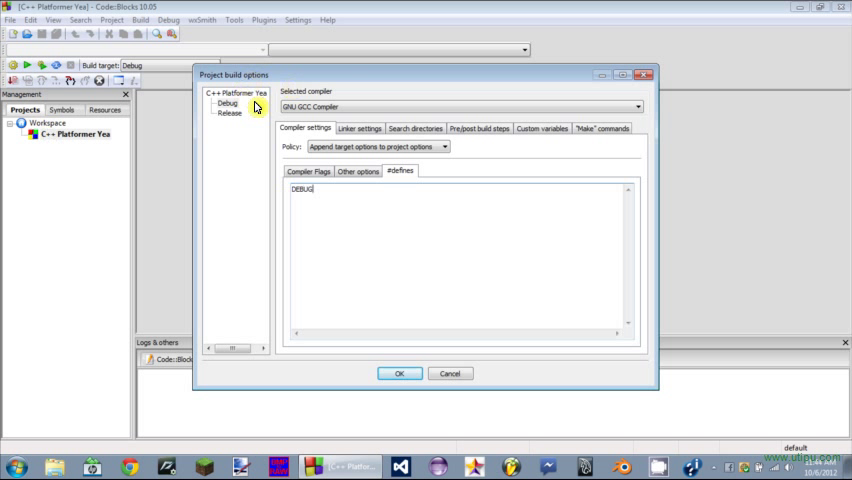
pyautogui.moveTo(393, 155)
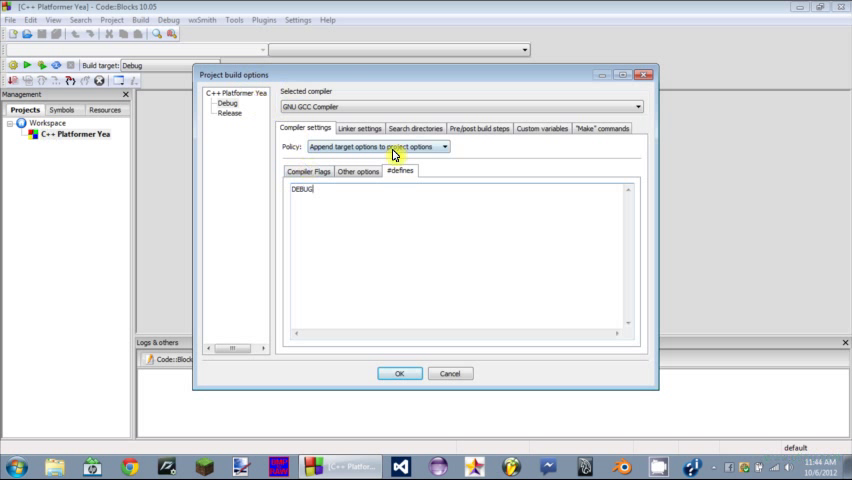
pyautogui.click(307, 170)
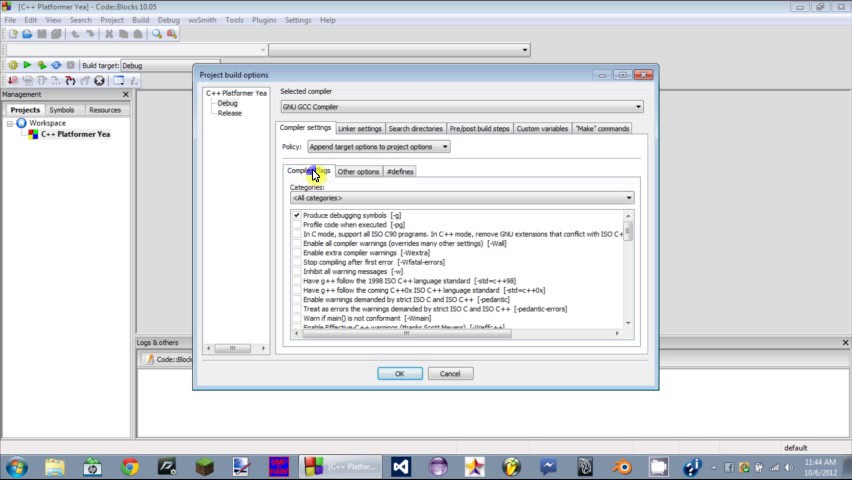
pyautogui.moveTo(632, 232)
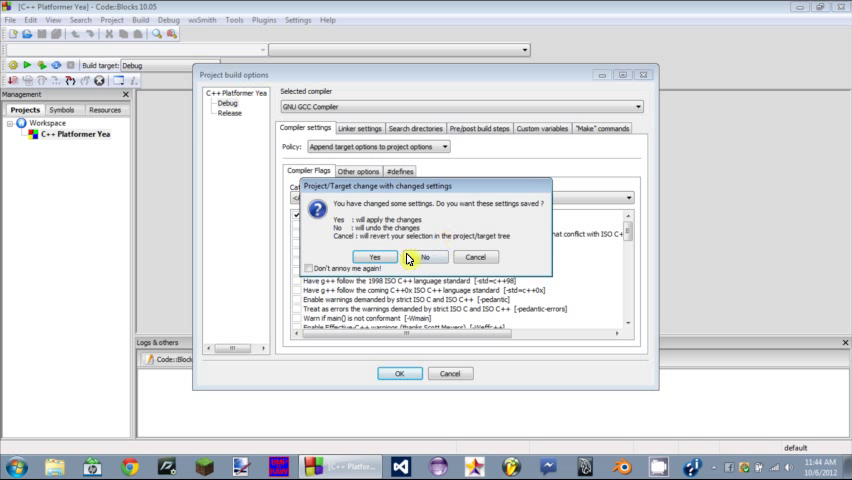
# - Enable -O, -O1, -O2 and -O3 compiler flags project-wide and save the build options
pyautogui.click(375, 257)
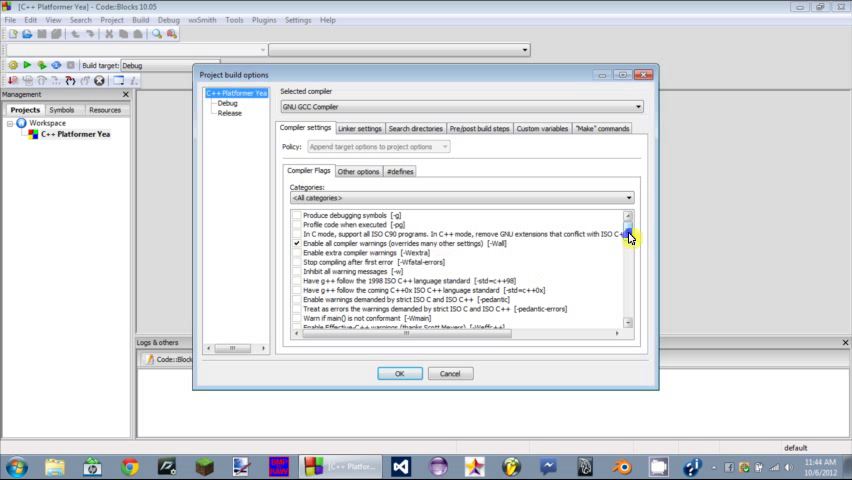
pyautogui.scroll(-3)
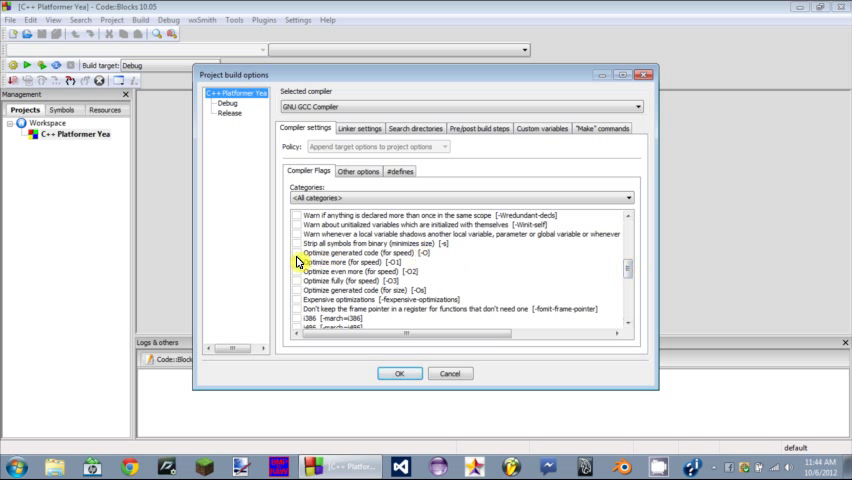
pyautogui.click(297, 257)
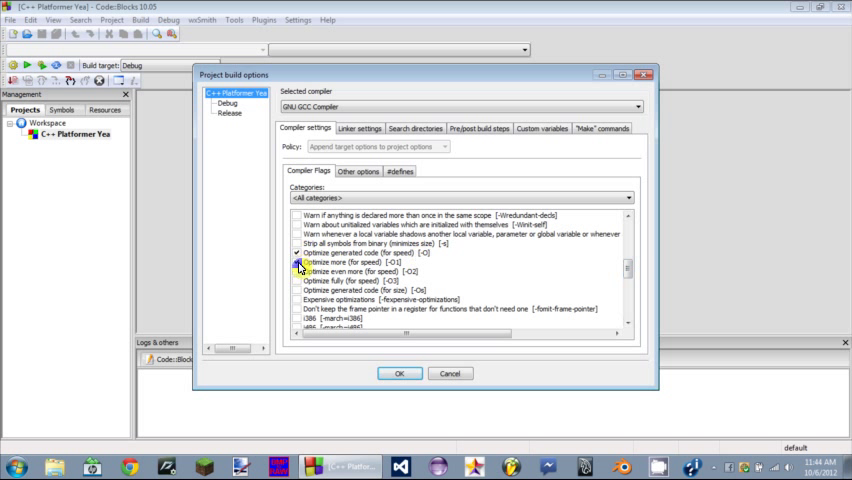
pyautogui.click(296, 289)
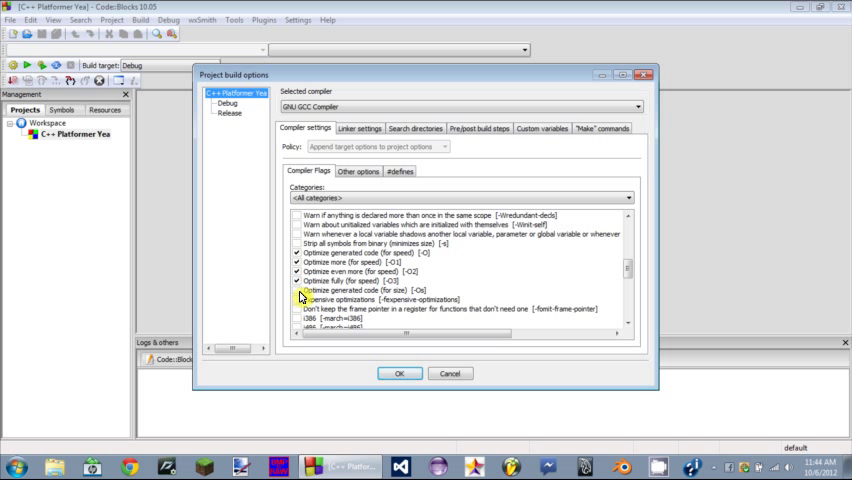
pyautogui.click(360, 271)
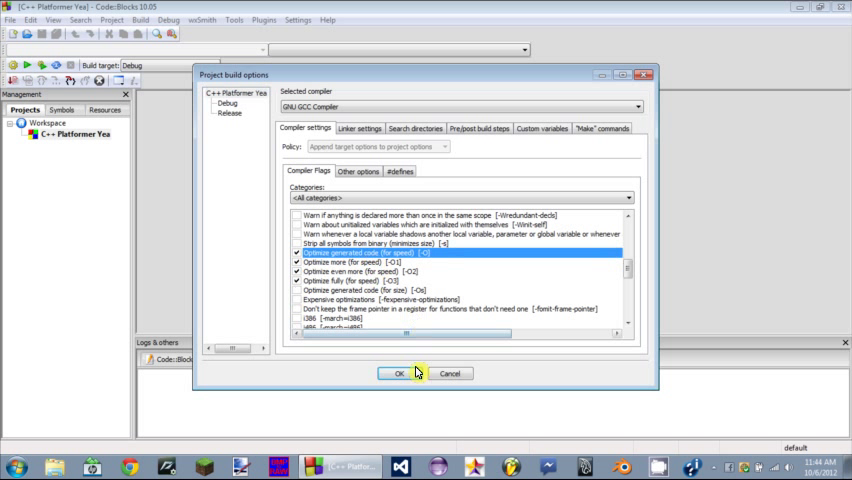
pyautogui.click(398, 373)
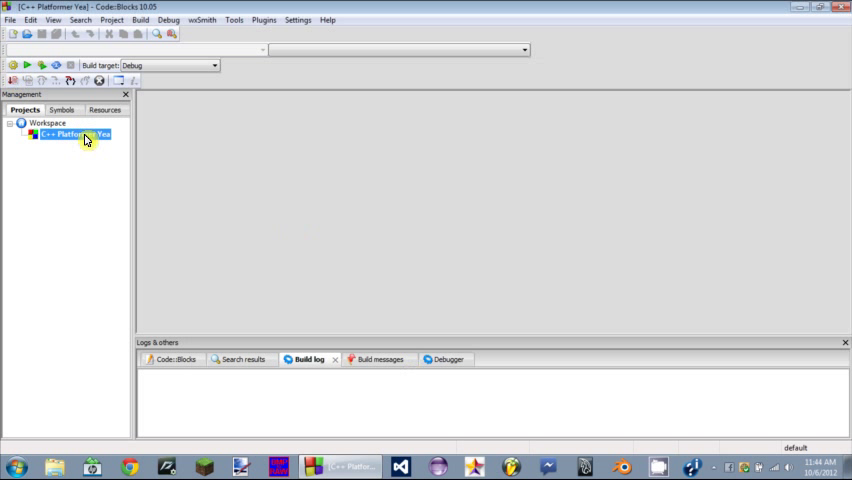
# - Add a C/C++ source file named Main, saved in the project folder, to all build targets
pyautogui.rightClick(75, 134)
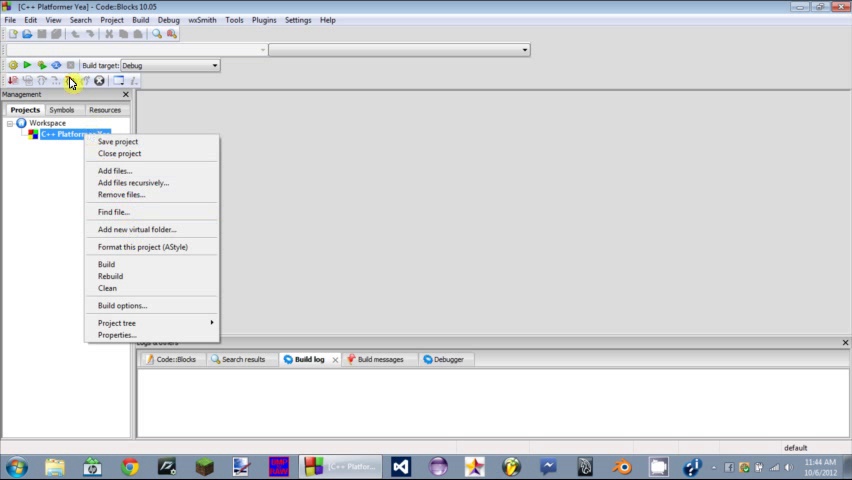
pyautogui.click(11, 19)
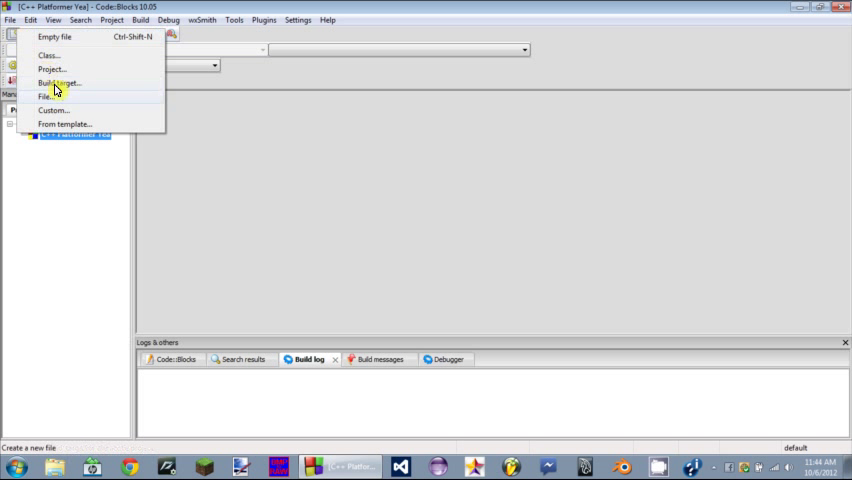
pyautogui.click(65, 124)
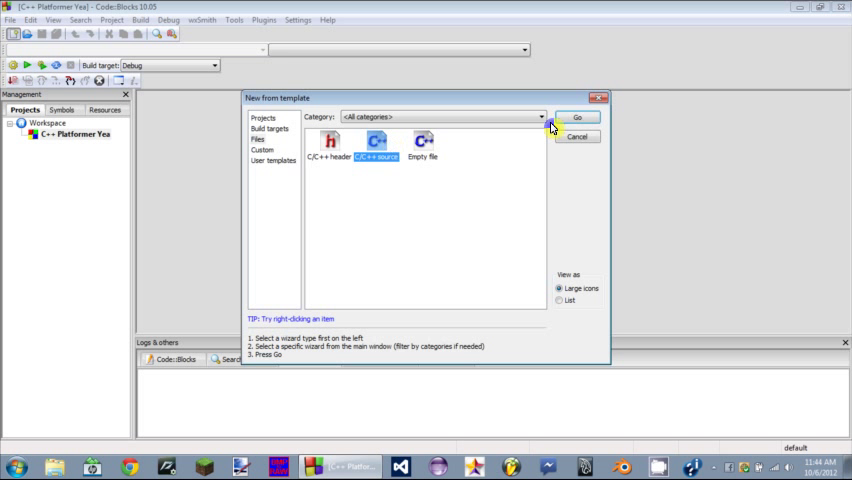
pyautogui.click(577, 117)
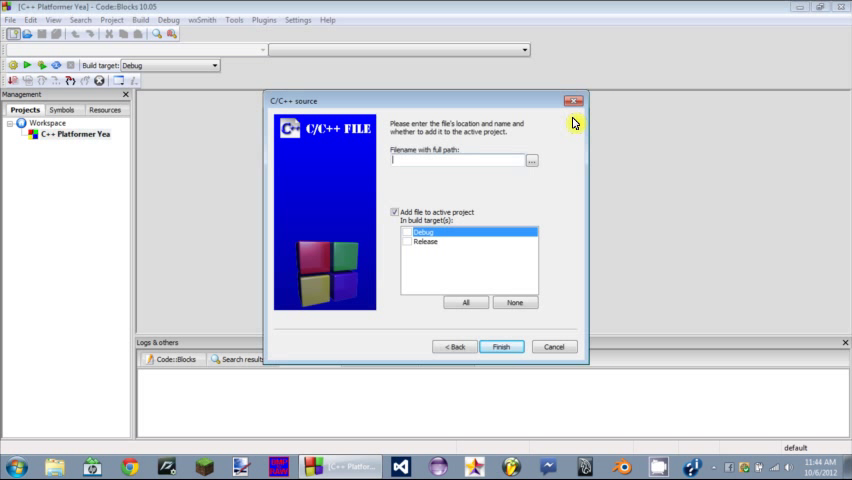
pyautogui.write('Main')
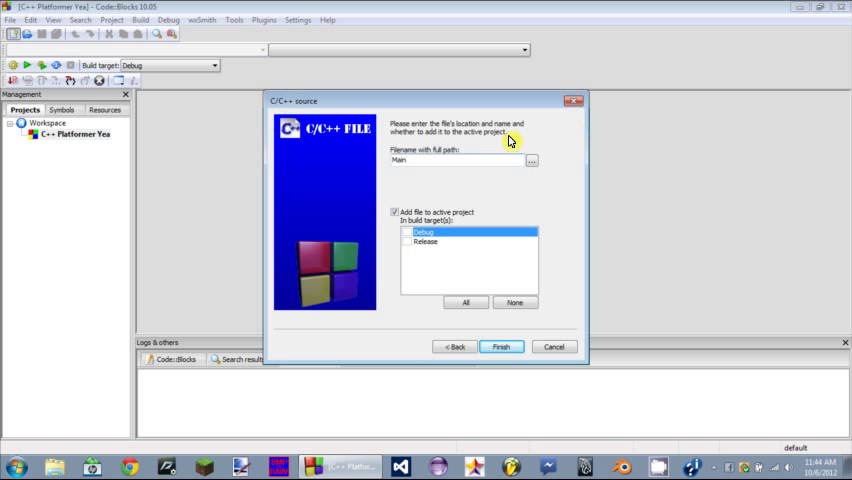
pyautogui.click(531, 161)
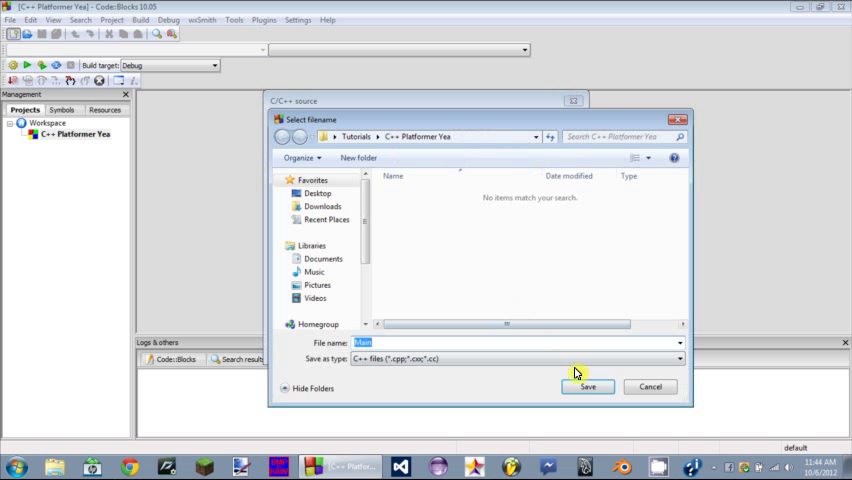
pyautogui.click(588, 387)
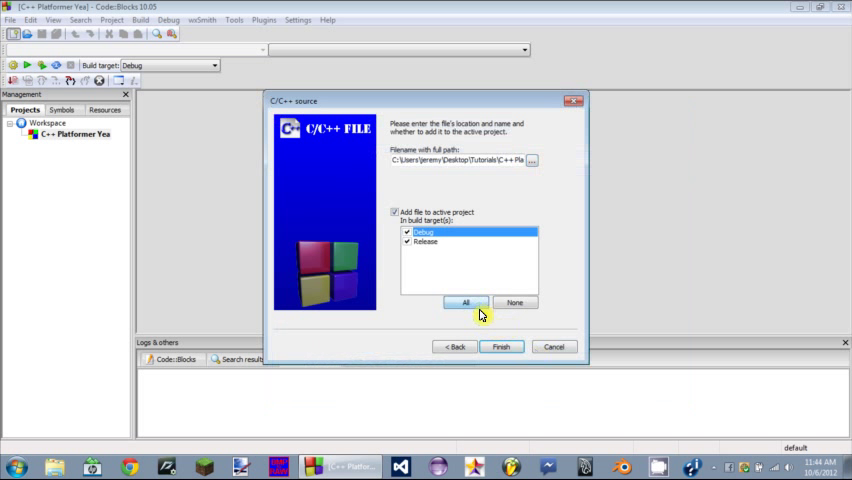
pyautogui.click(501, 346)
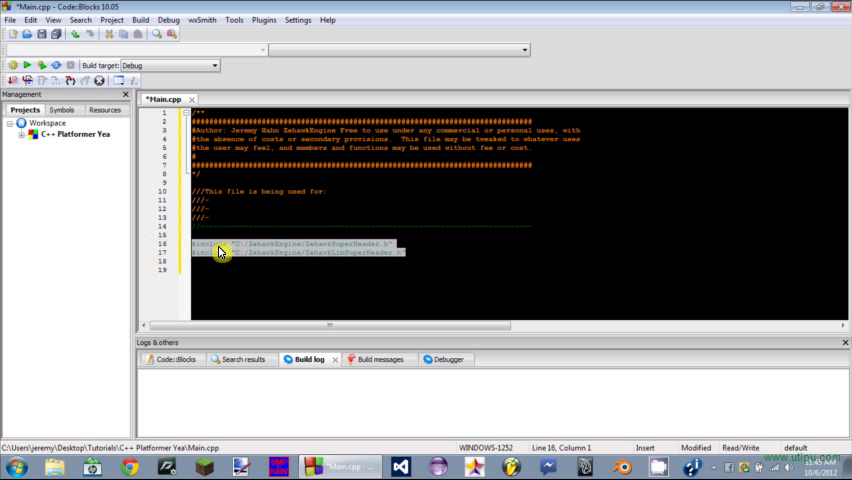
pyautogui.moveTo(278, 134)
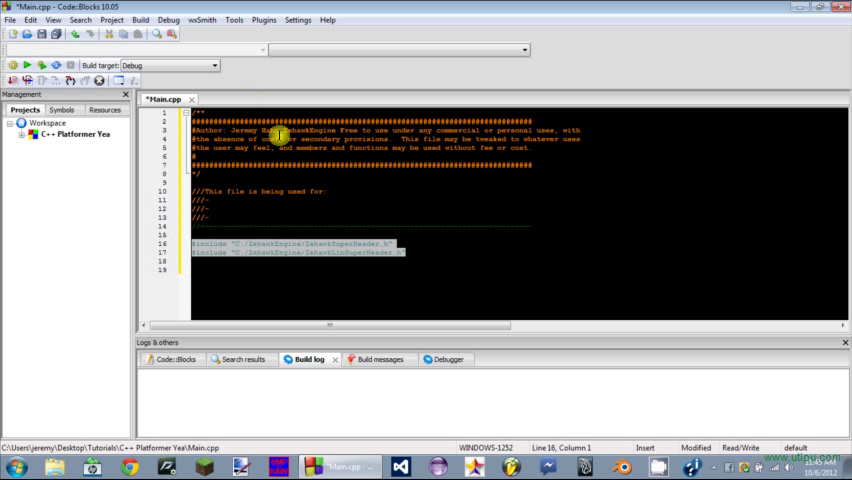
pyautogui.moveTo(765, 233)
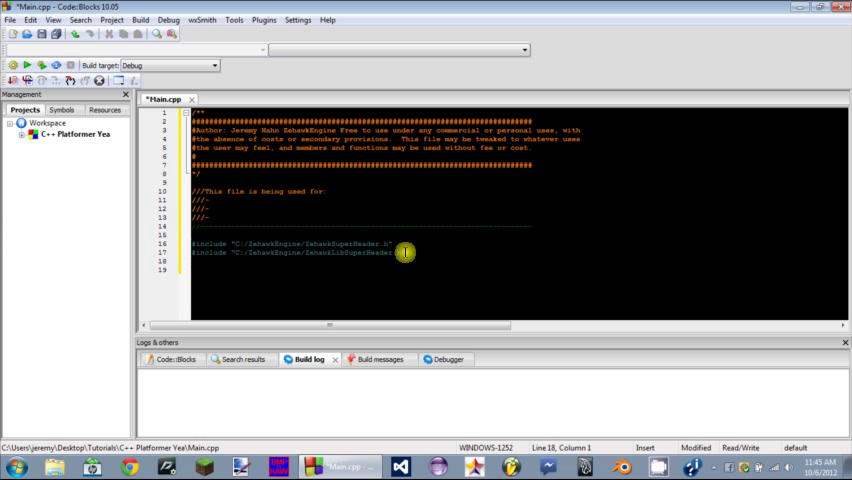
# - Place the cursor below the ZehawkSuperHeader.h and ZehawkLibSuperHeader.h include lines
pyautogui.click(20, 134)
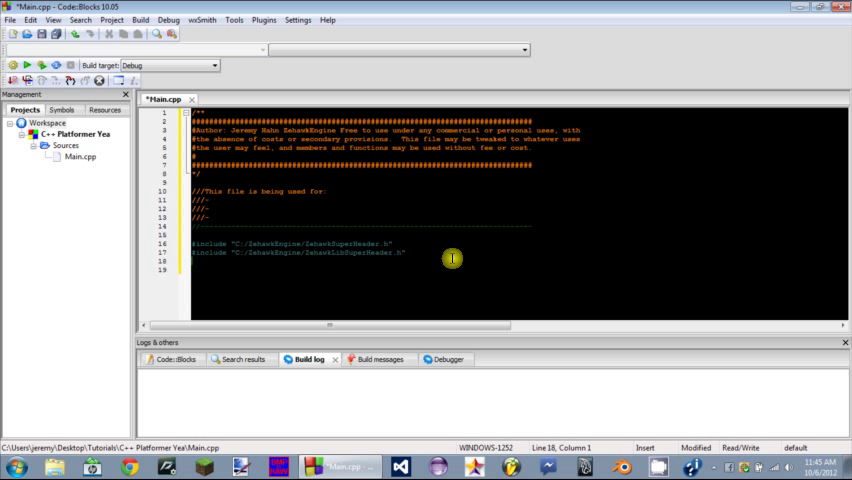
pyautogui.moveTo(407, 260)
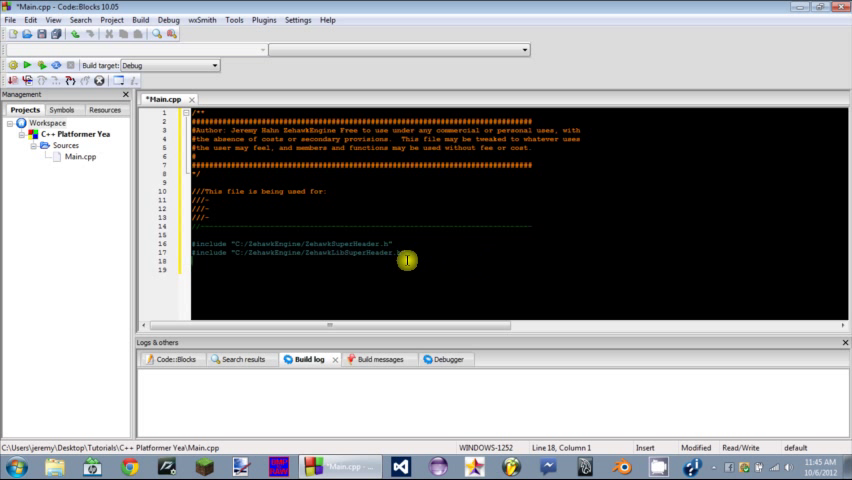
pyautogui.moveTo(405, 228)
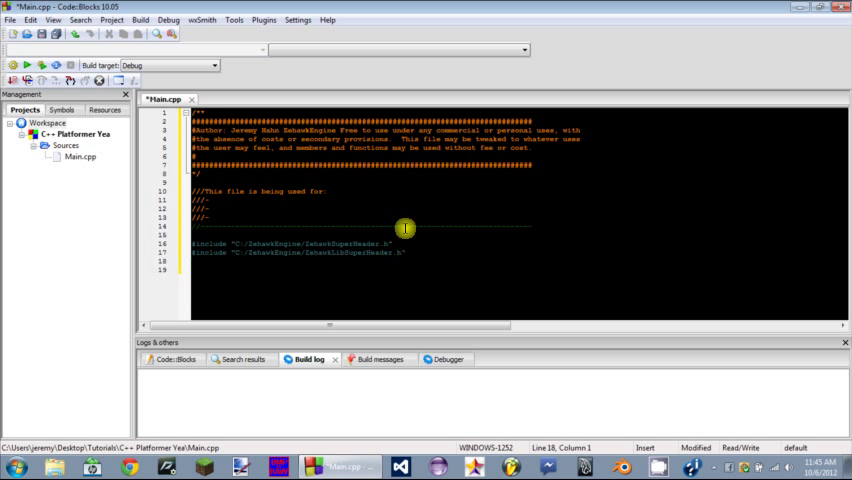
pyautogui.moveTo(316, 218)
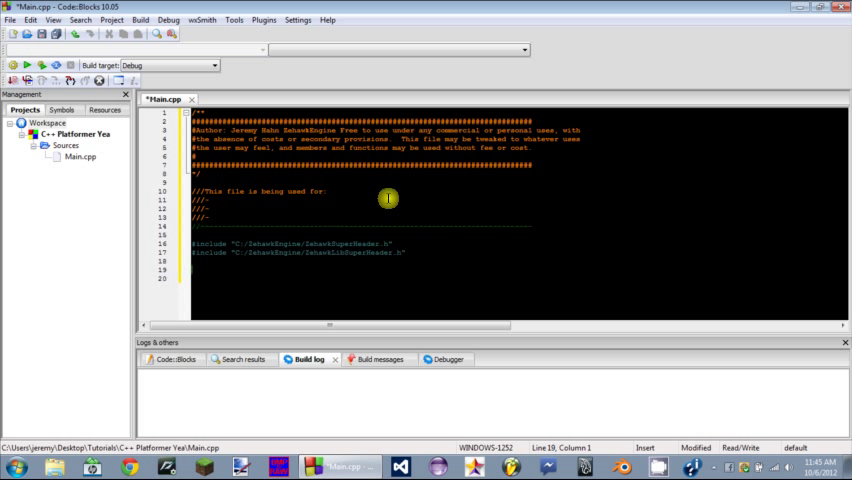
# - Type the int WinMain declaration with HINSTANCE hInstance and HINSTANCE hPrevInstance parameters
pyautogui.write('int main')
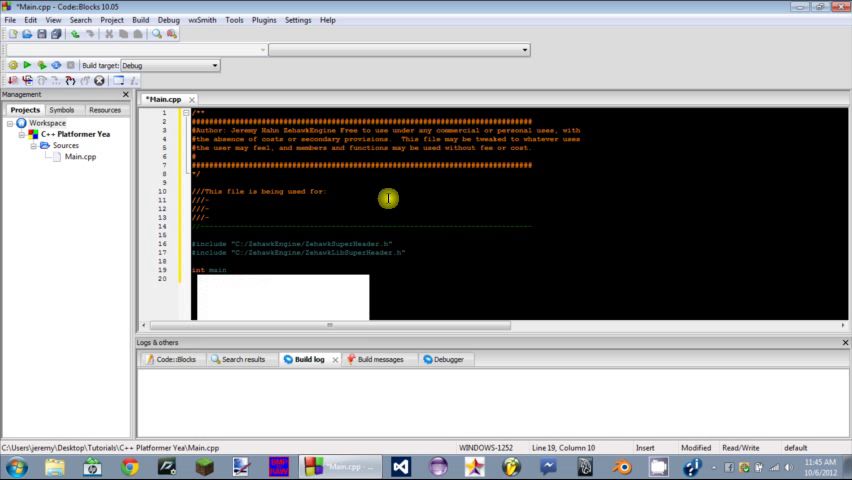
pyautogui.write('lalala')
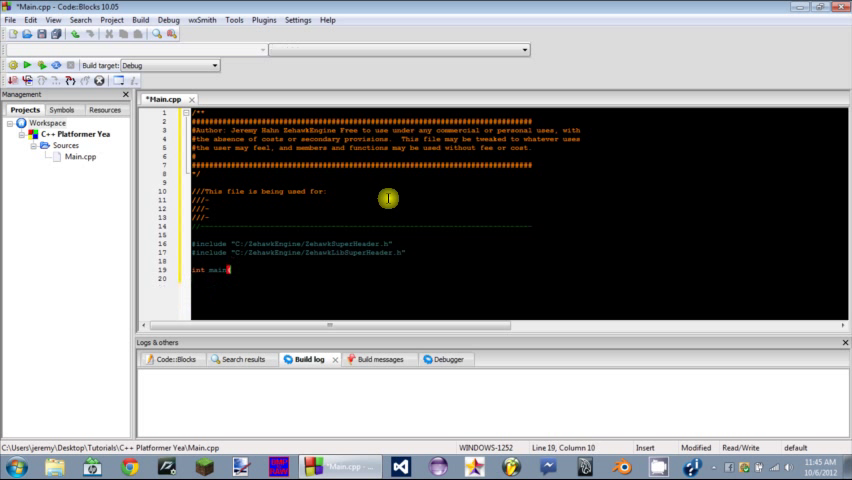
pyautogui.press('Backspace')
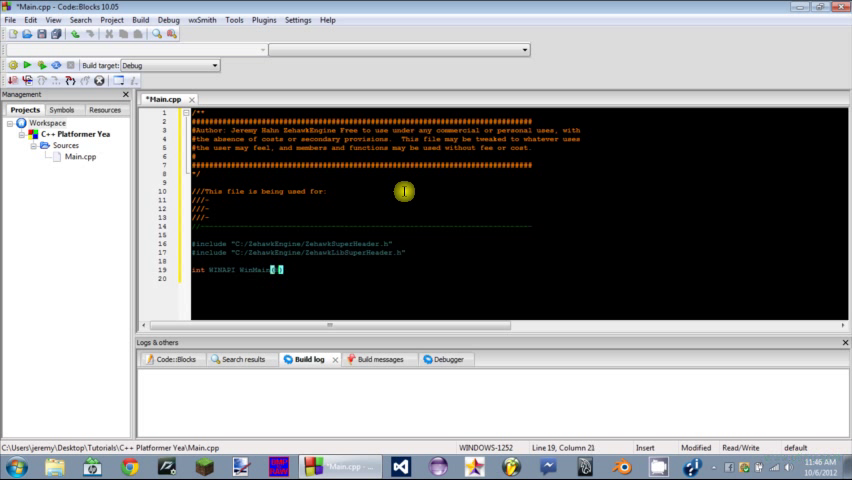
pyautogui.write('HINSTANCE')
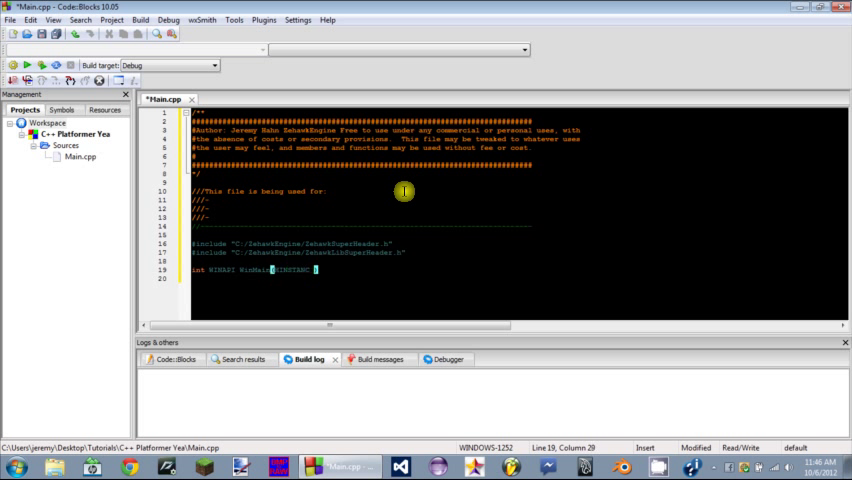
pyautogui.write('ce')
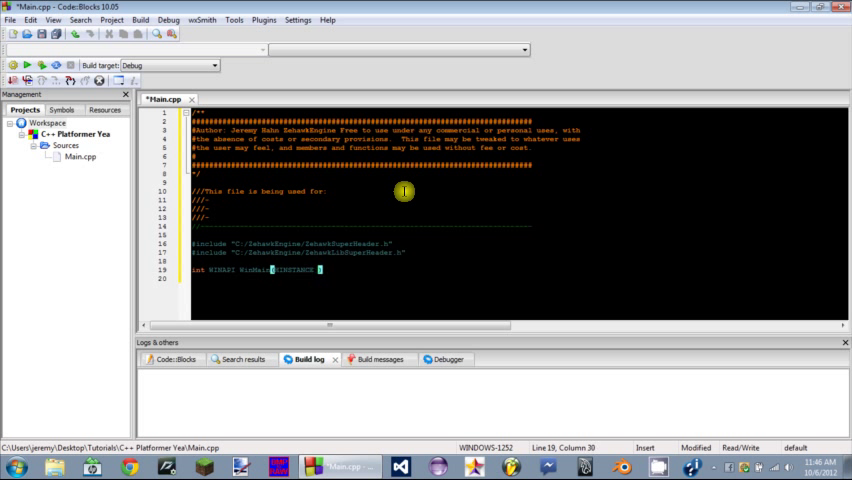
pyautogui.write('hInsta')
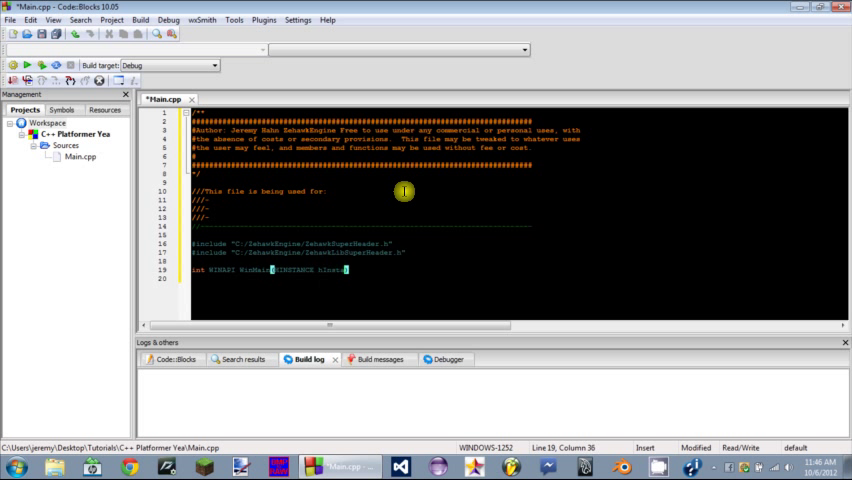
pyautogui.write(',')
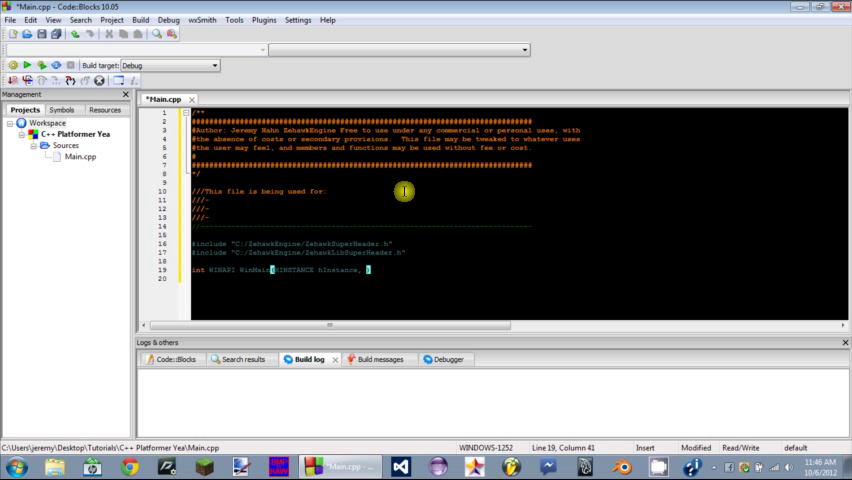
pyautogui.write('Hi')
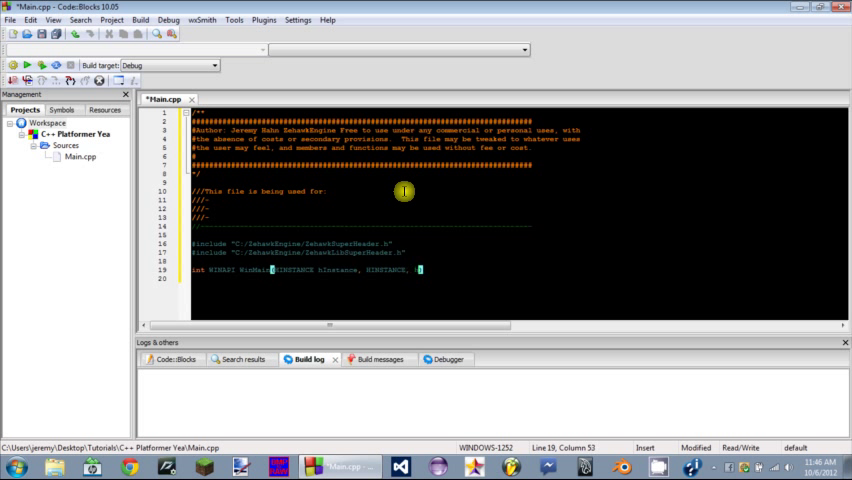
pyautogui.write('hPrevIn')
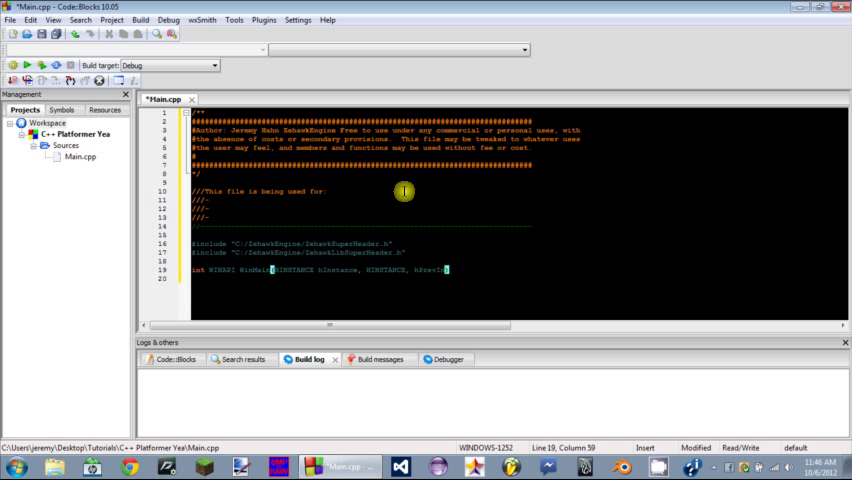
pyautogui.write('hPrevInstance,')
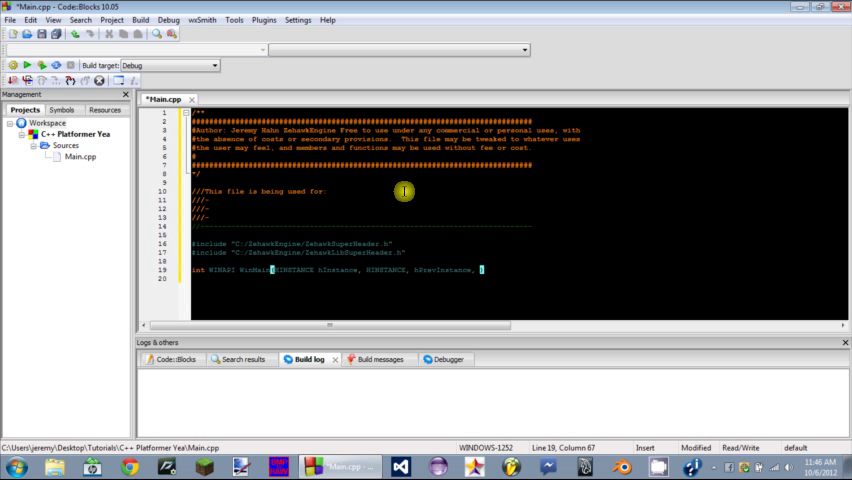
# - Add the LPSTR lpstr and int nCmdShow parameters, correcting a mistyped name
pyautogui.write('lp')
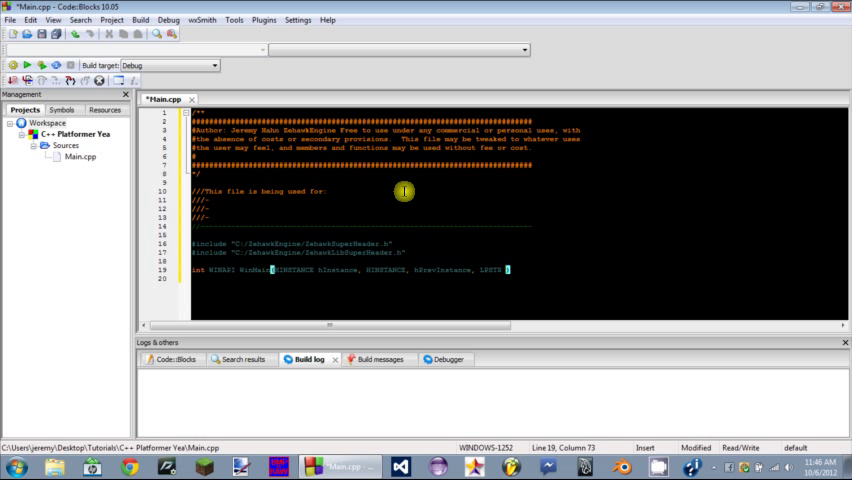
pyautogui.write('nCm')
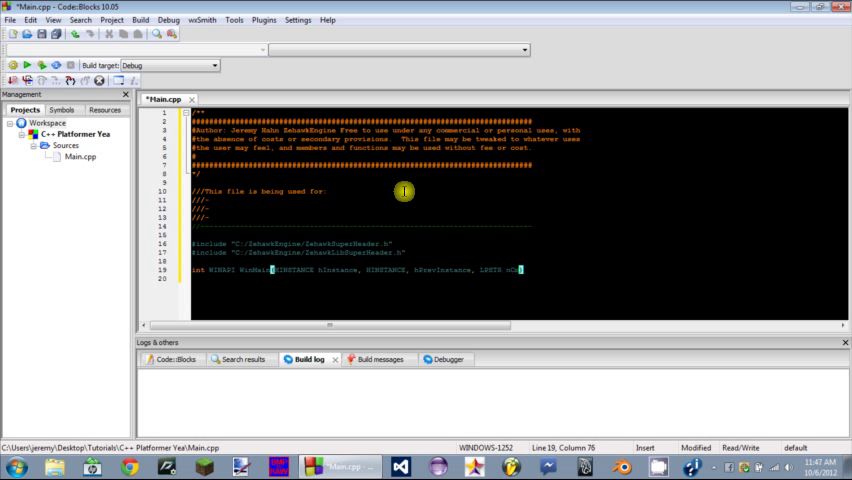
pyautogui.write('dShow,')
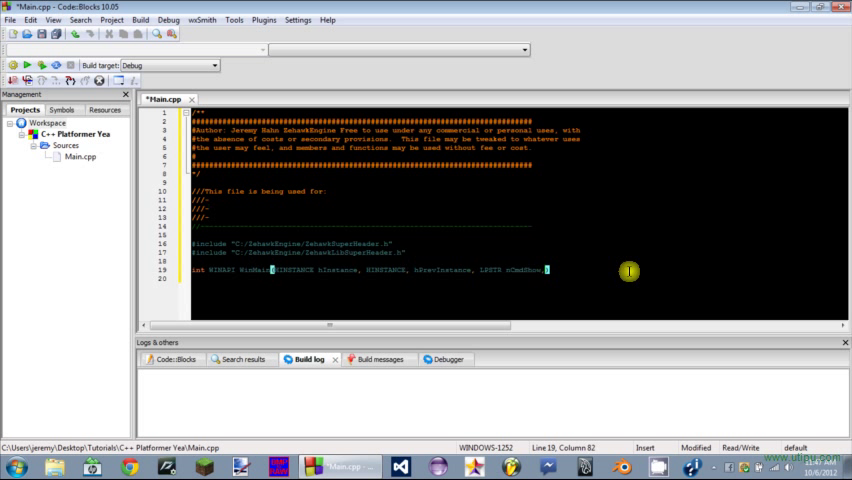
pyautogui.moveTo(509, 271)
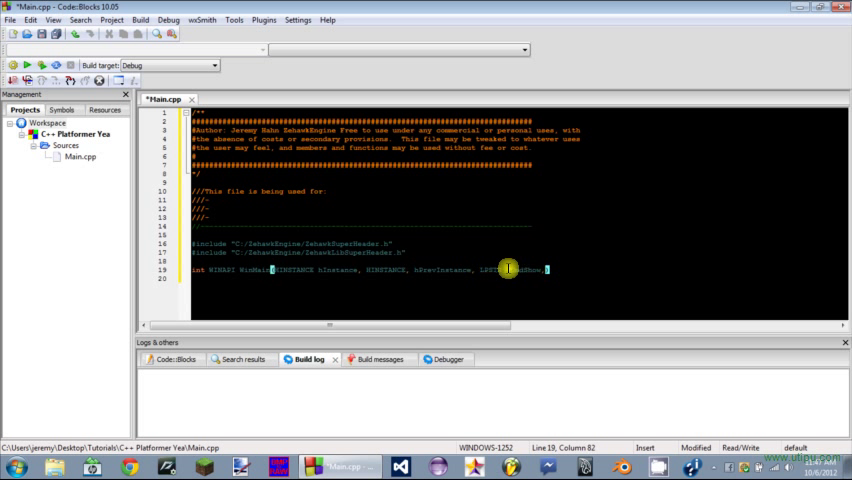
pyautogui.press('BackSpace')
pyautogui.write('lpstr')
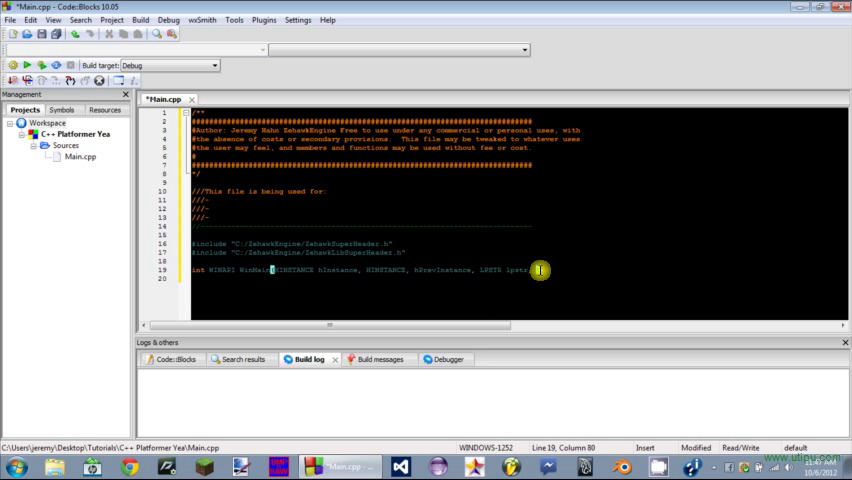
pyautogui.write('mCmd')
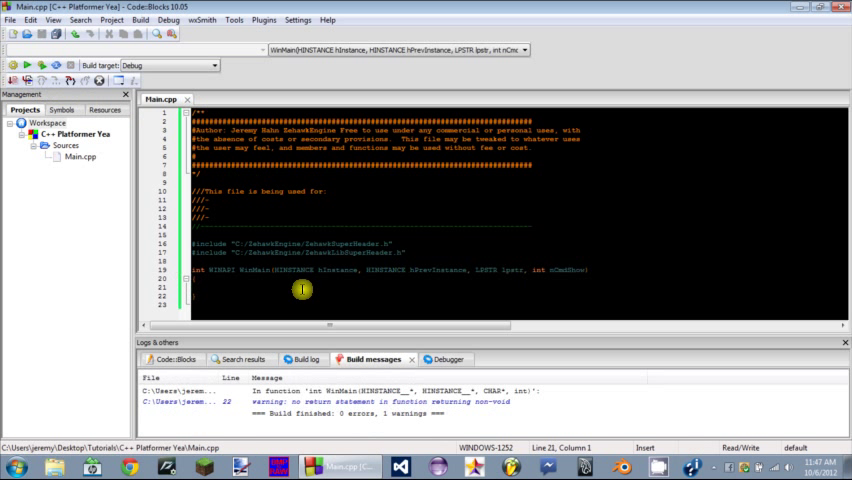
# - Add return 0; and cout << "BLAH"; inside WinMain
pyautogui.write('return 0;')
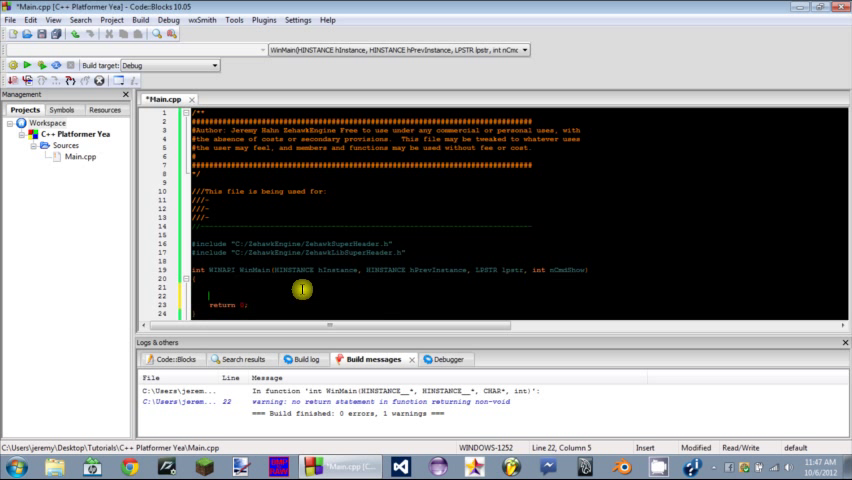
pyautogui.write('cout << "BLAH";')
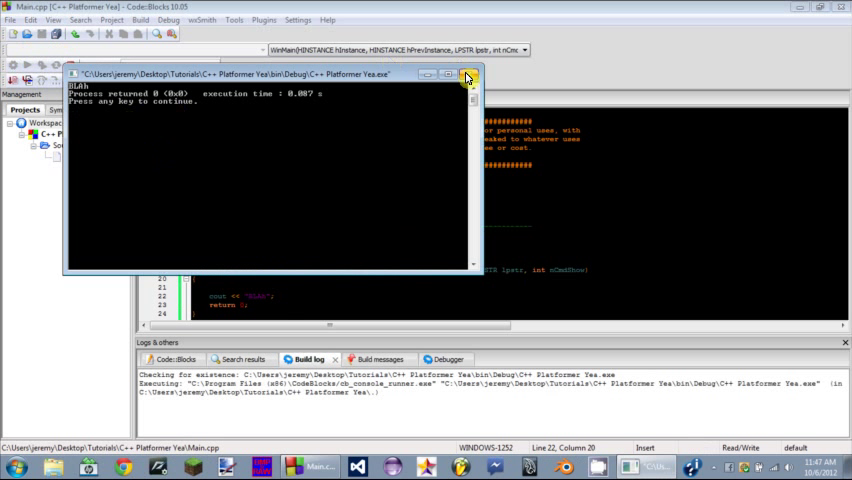
# - Close the test program's console window
pyautogui.click(468, 74)
pyautogui.write('buildFrame(0, 0, 200, 200, "TEST", 0);')
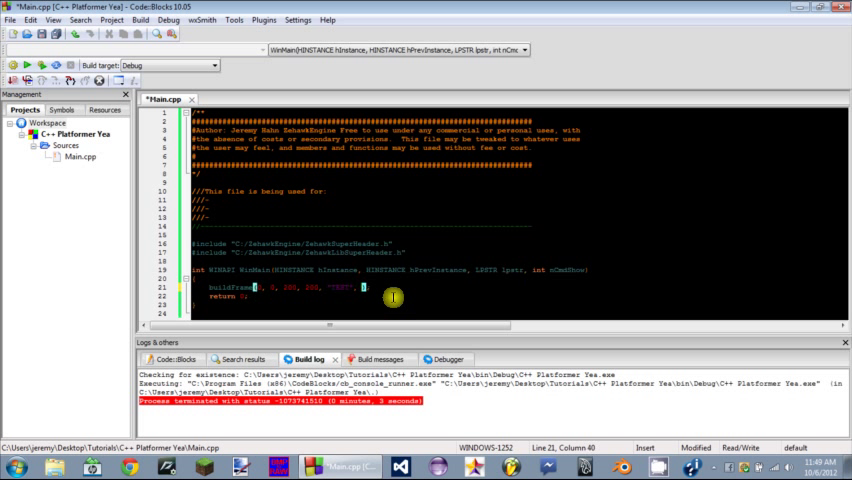
pyautogui.moveTo(333, 270)
pyautogui.write('&hInstance, &hPrevInstance, &lpstr, &')
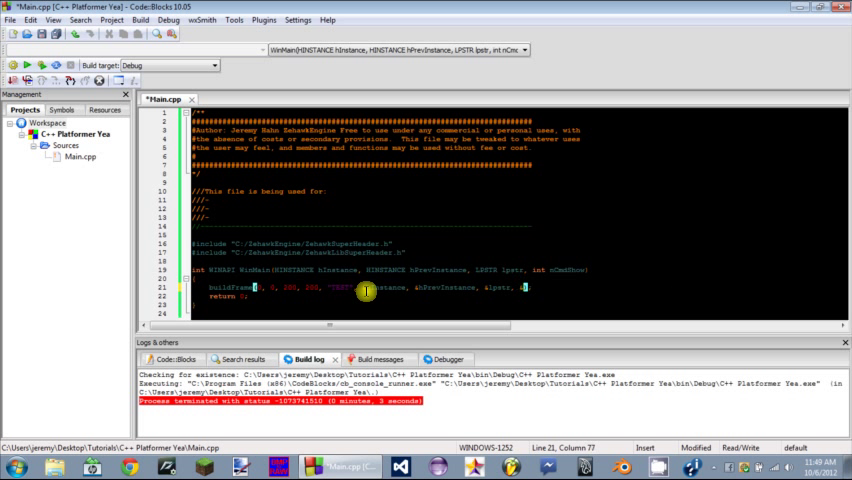
# - Add &nCmdShow to the buildFrame arguments and start the FULL_WINDOW flag
pyautogui.write('nCmdShow, false,')
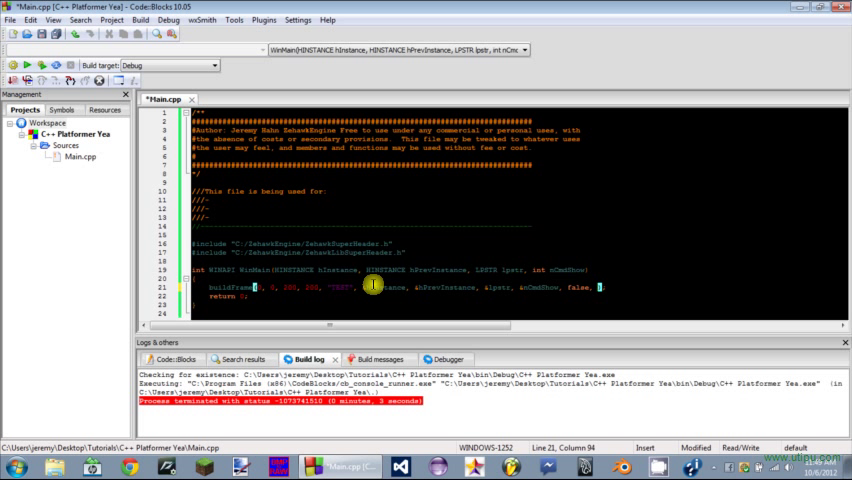
pyautogui.write('FULL_WINDOW, &active')
pyautogui.write('bool active = true;')
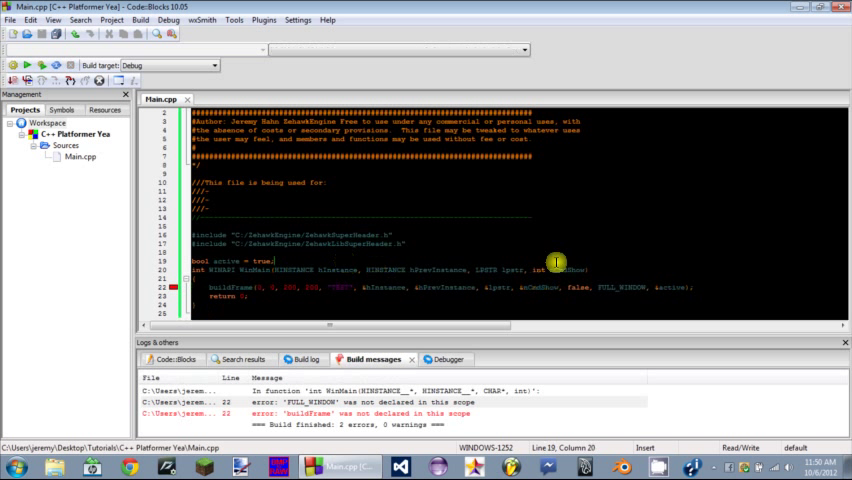
pyautogui.moveTo(722, 284)
pyautogui.write('using namespace zehawk;')
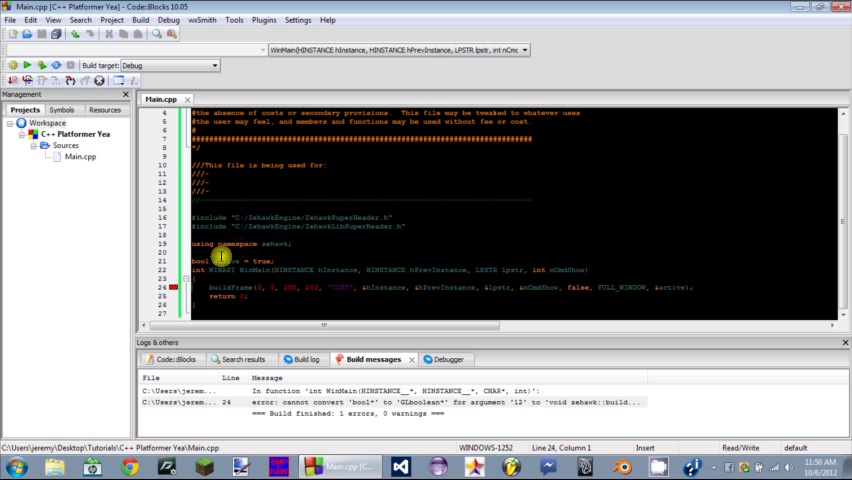
# - Change the active flag's type to GLboolean, then build and run
pyautogui.click(200, 261)
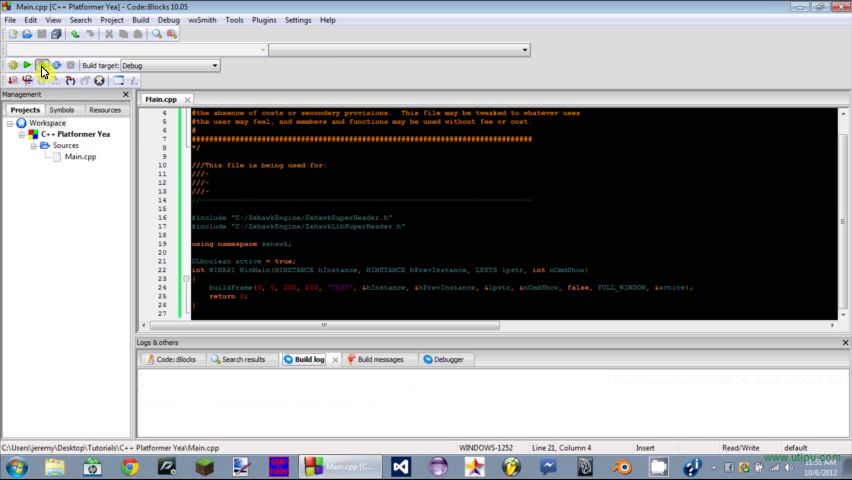
pyautogui.click(26, 64)
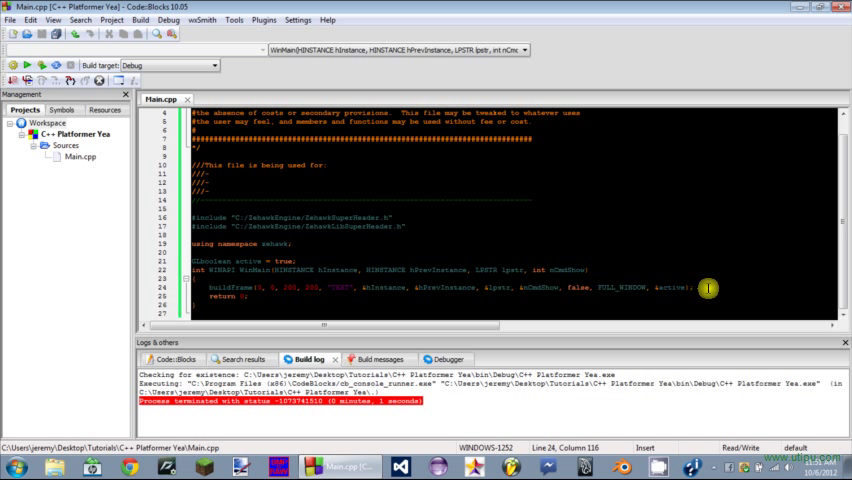
# - Add a while(active) loop after buildFrame and move into its empty body
pyautogui.write('while(active')
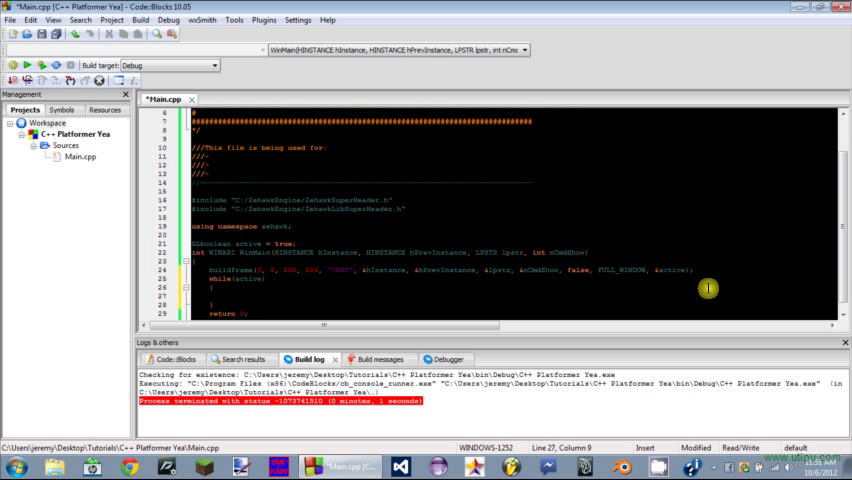
pyautogui.moveTo(8, 268)
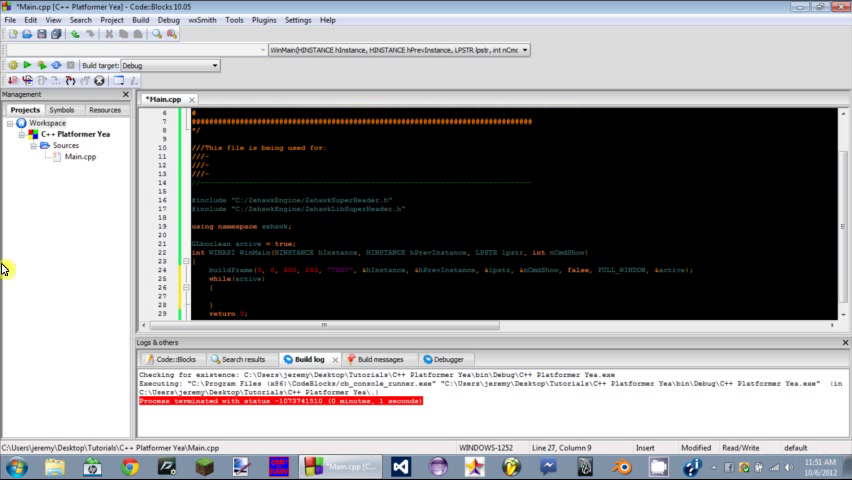
pyautogui.moveTo(232, 287)
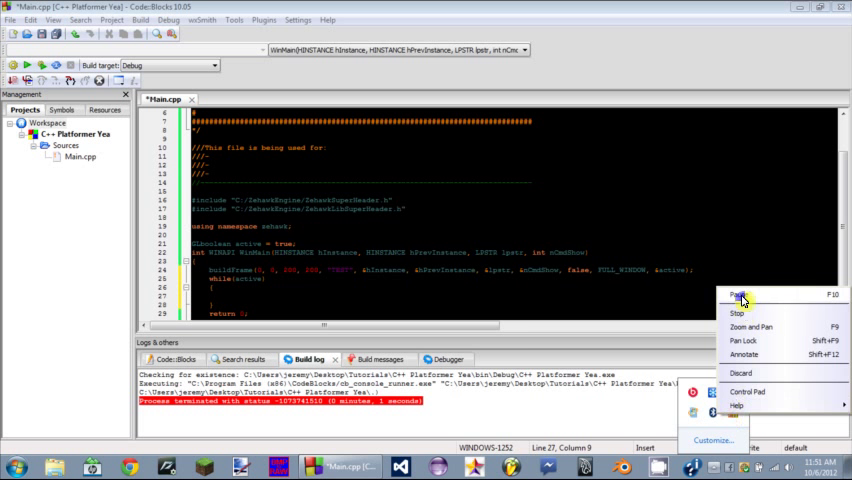
pyautogui.click(742, 293)
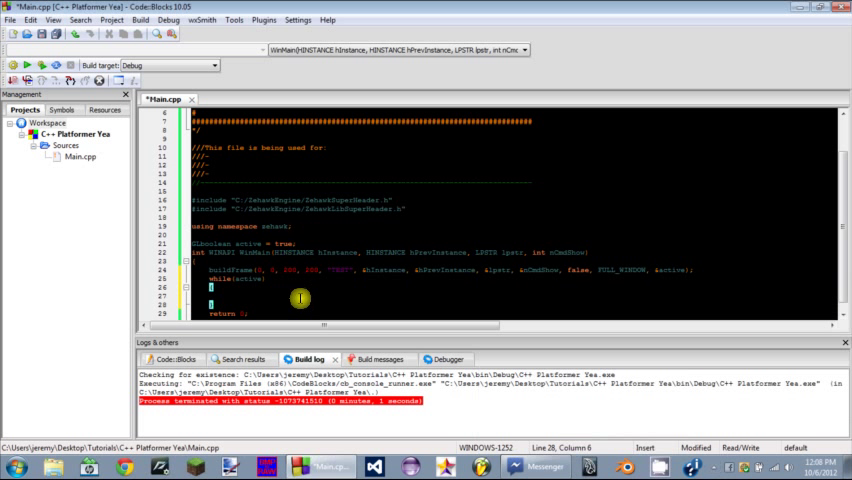
pyautogui.moveTo(246, 278)
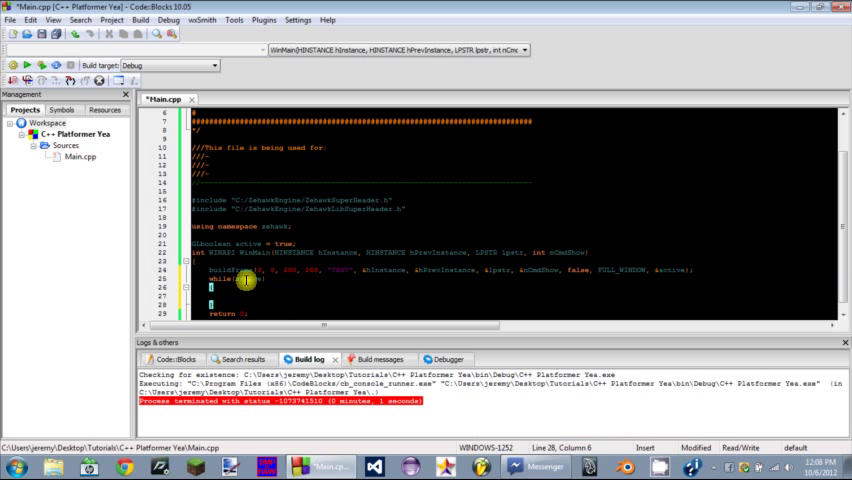
pyautogui.moveTo(270, 303)
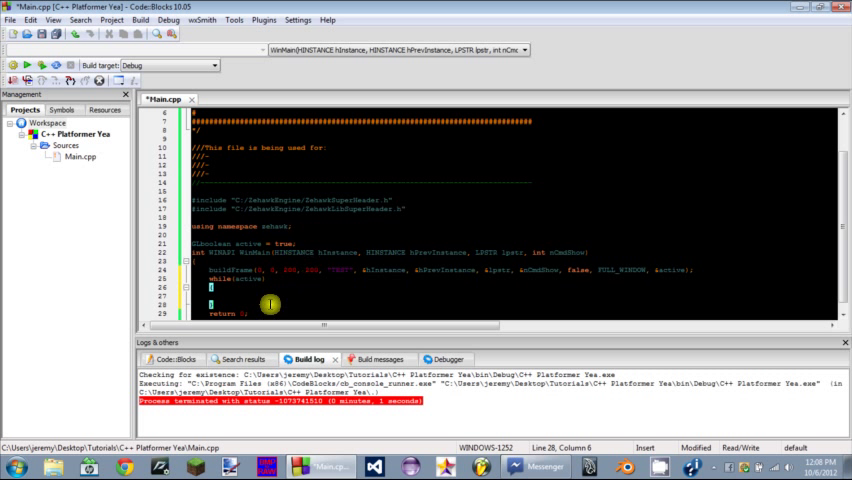
pyautogui.click(209, 235)
pyautogui.write('handleInput(MSG &msg);')
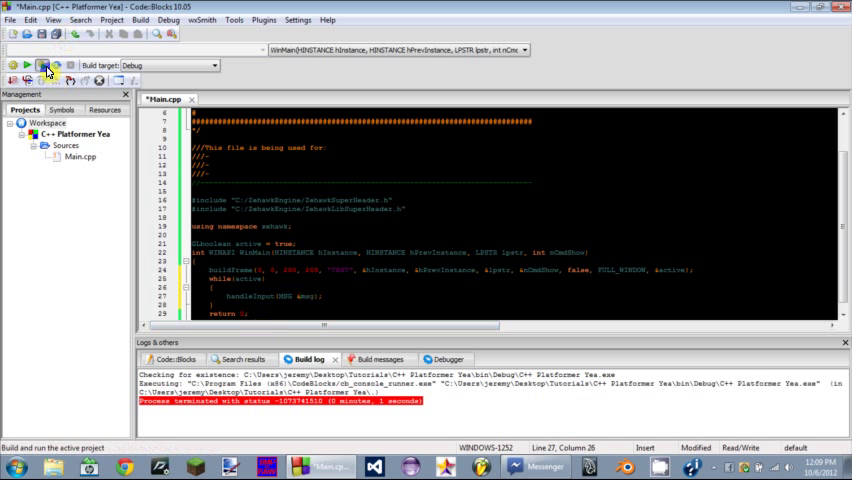
# - Build and run, then return to the handleInput call in the loop
pyautogui.click(44, 64)
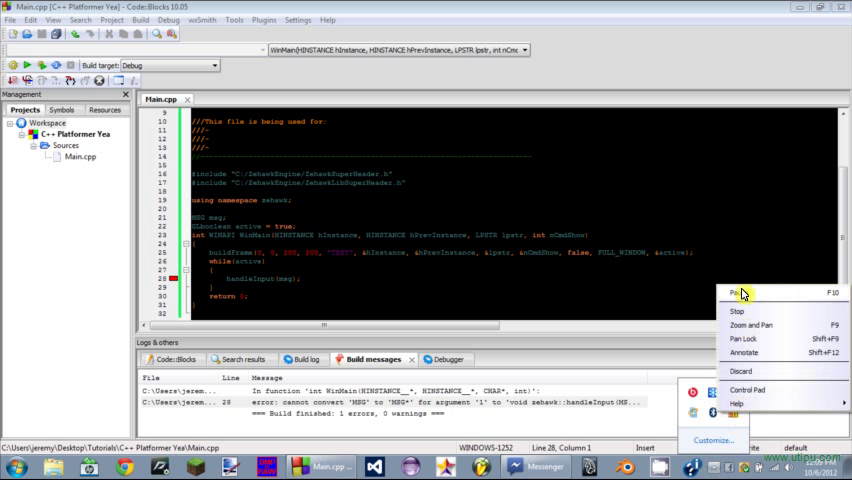
pyautogui.click(305, 281)
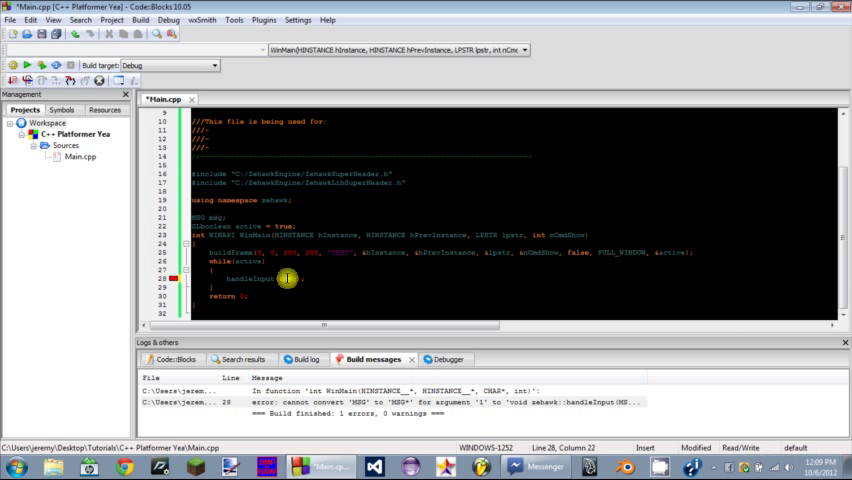
pyautogui.moveTo(42, 66)
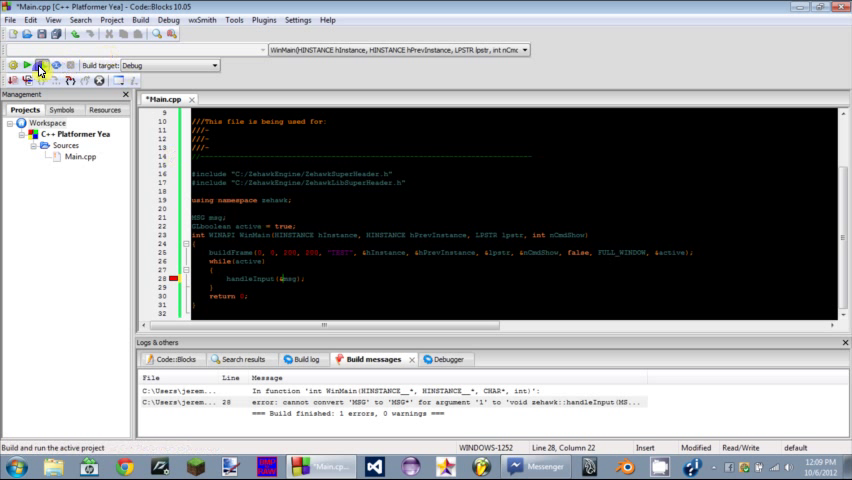
# - Rebuild, add testDraw(); and drawEnd(); inside the loop, and run the program
pyautogui.click(41, 70)
pyautogui.write('drawBegin();')
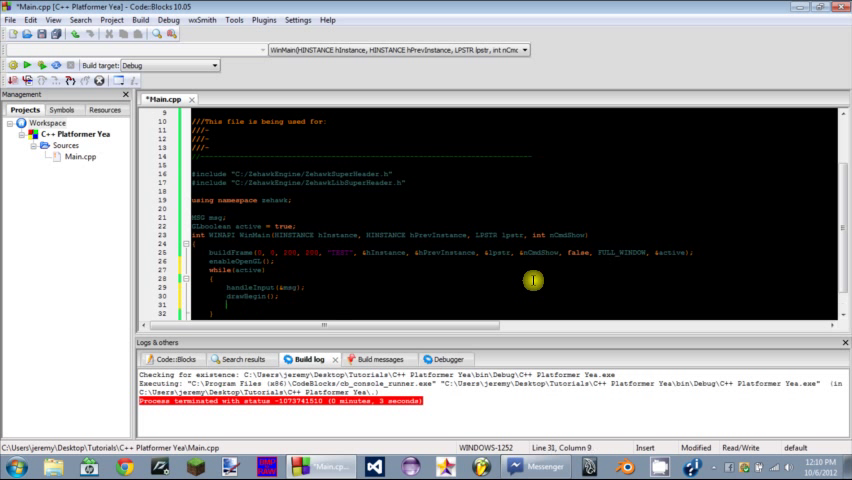
pyautogui.write('testDraw();')
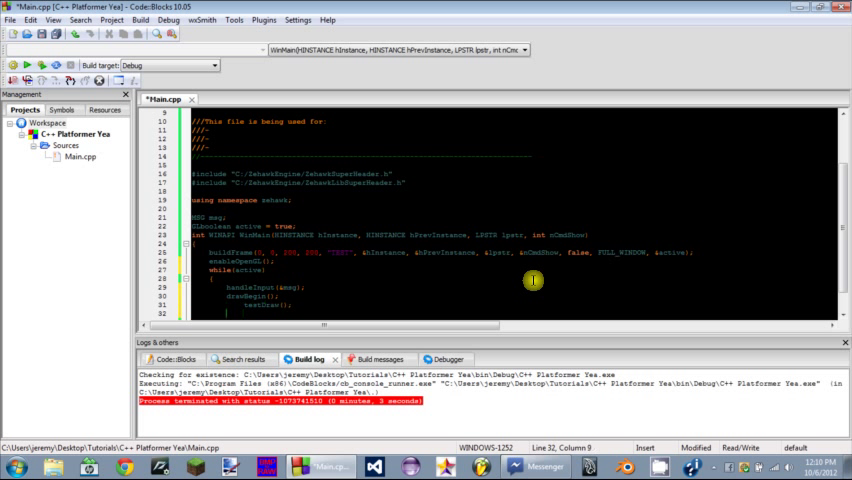
pyautogui.write('drawEnd();')
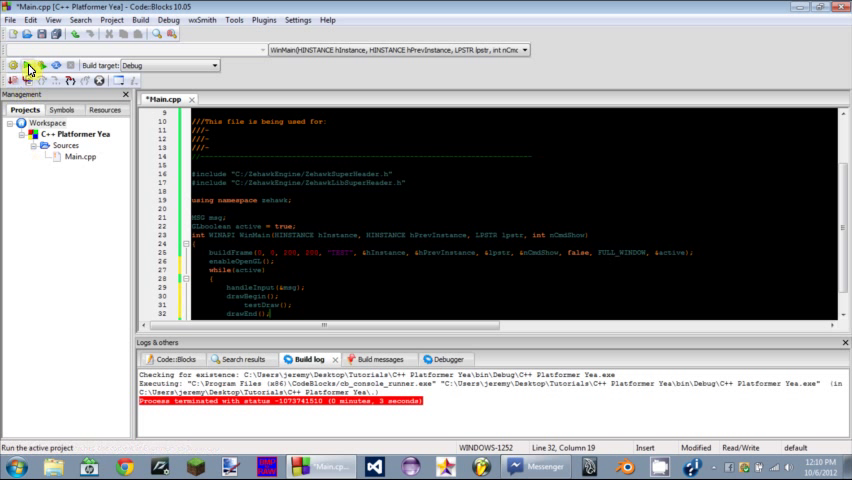
pyautogui.click(28, 65)
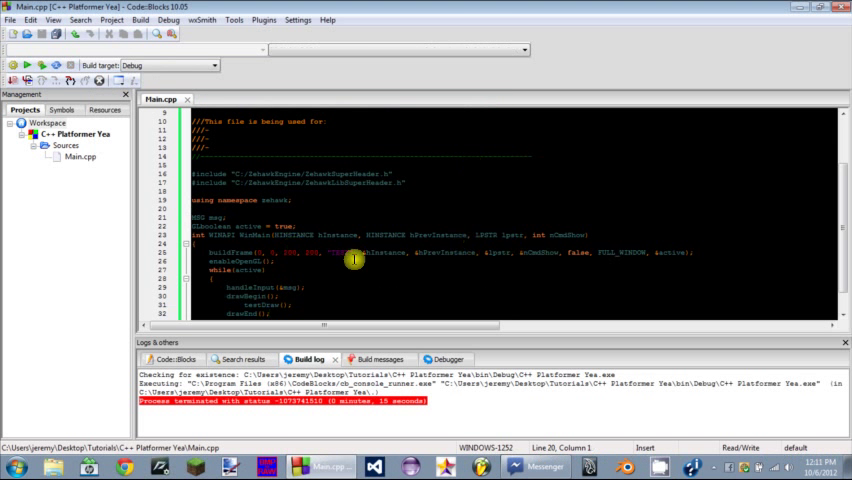
# - Scroll down to check the loop's end and the run's termination status
pyautogui.scroll(-3)
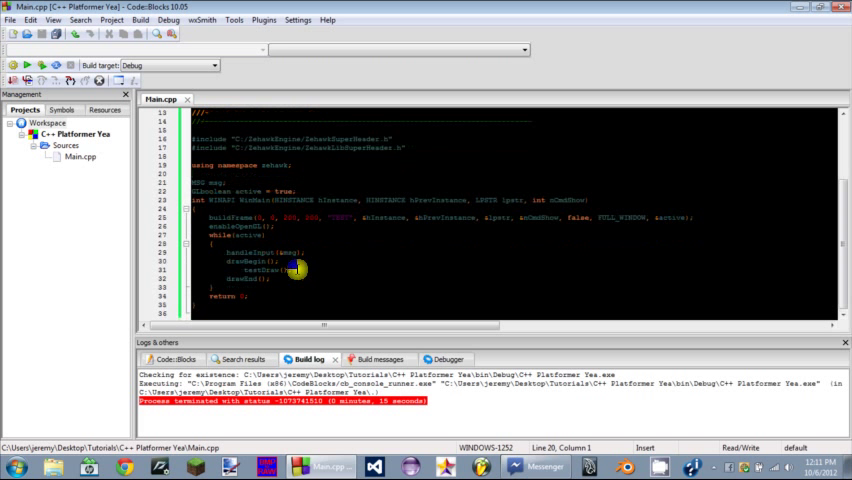
# - After drawEnd, set active to false when VKB_ESCAPE is pressed, then build and run
pyautogui.click(303, 282)
pyautogui.write('if(')
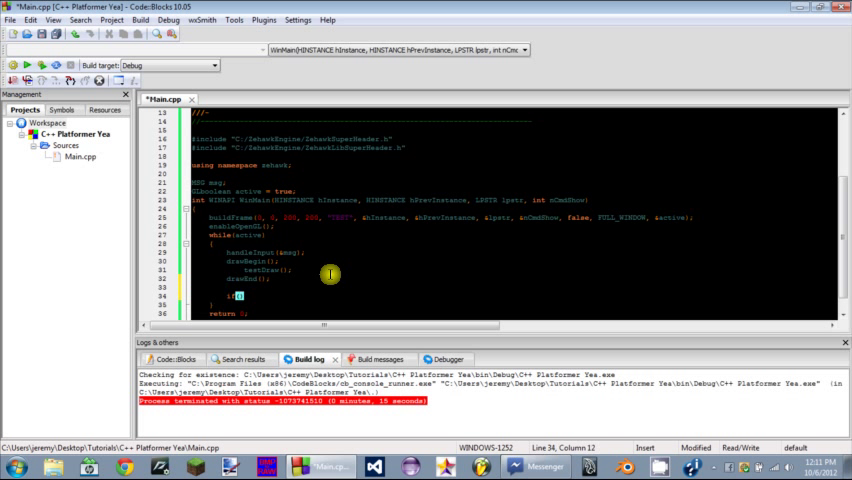
pyautogui.write('VKB_ESCAPE')
pyautogui.write('active = false;')
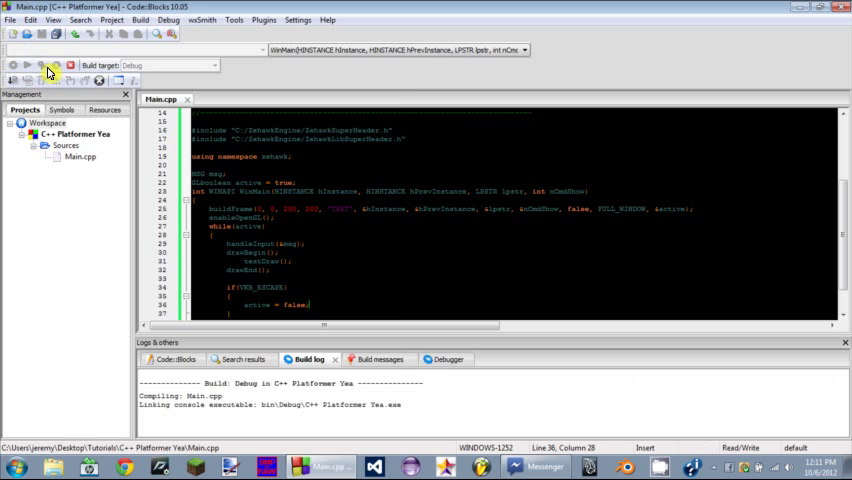
pyautogui.click(28, 62)
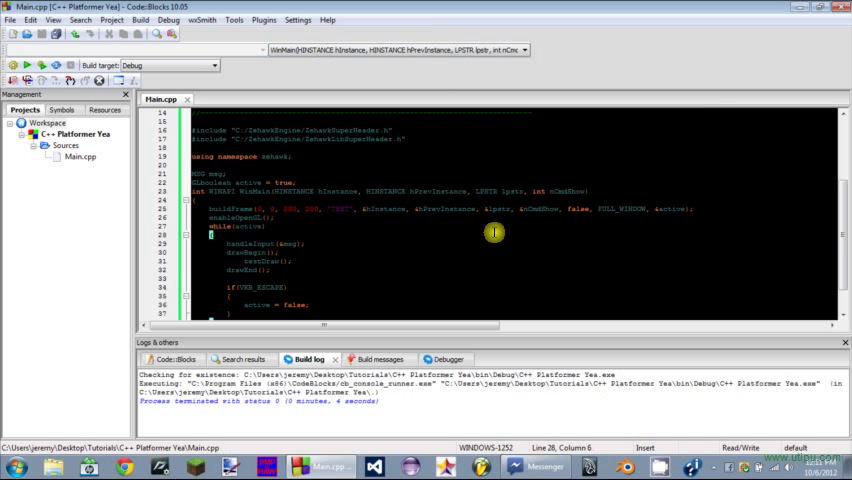
pyautogui.scroll(3)
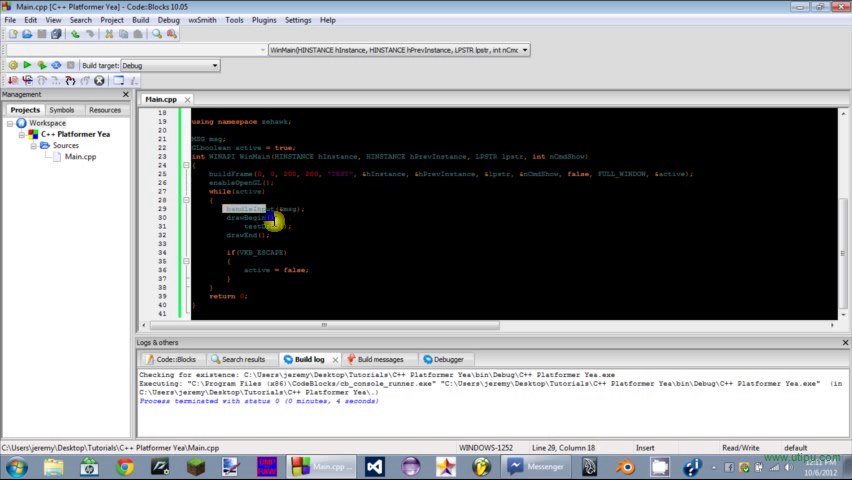
pyautogui.click(262, 250)
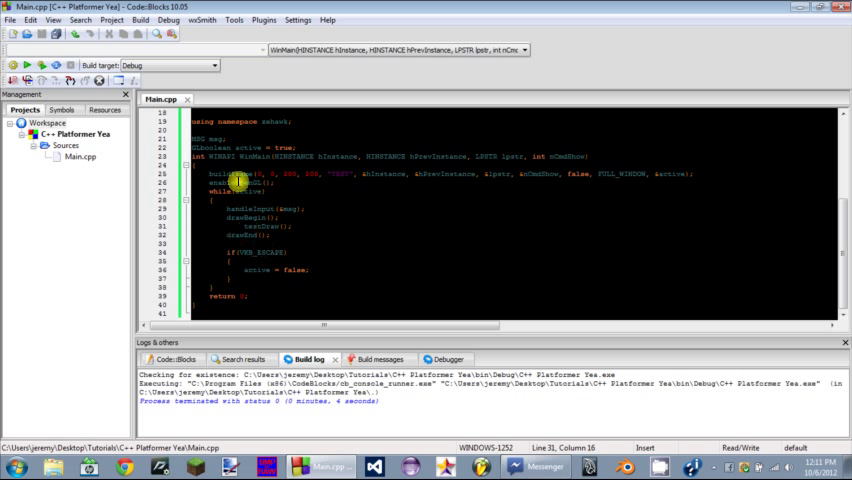
pyautogui.scroll(3)
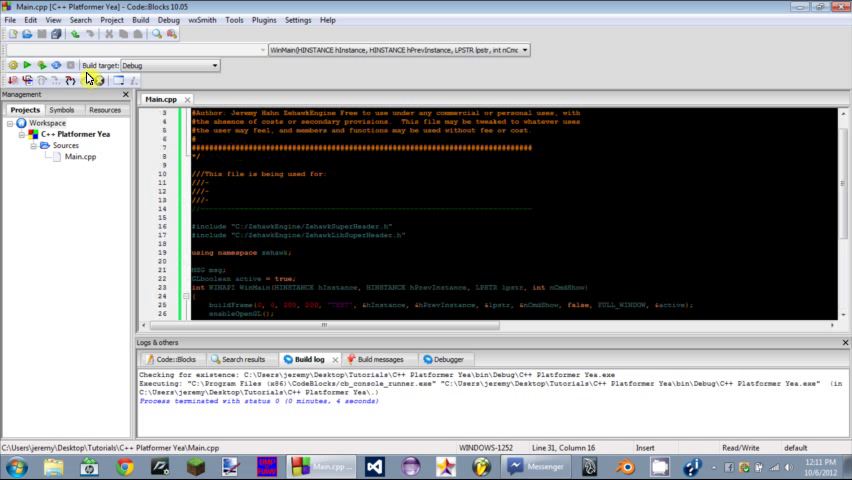
pyautogui.scroll(-3)
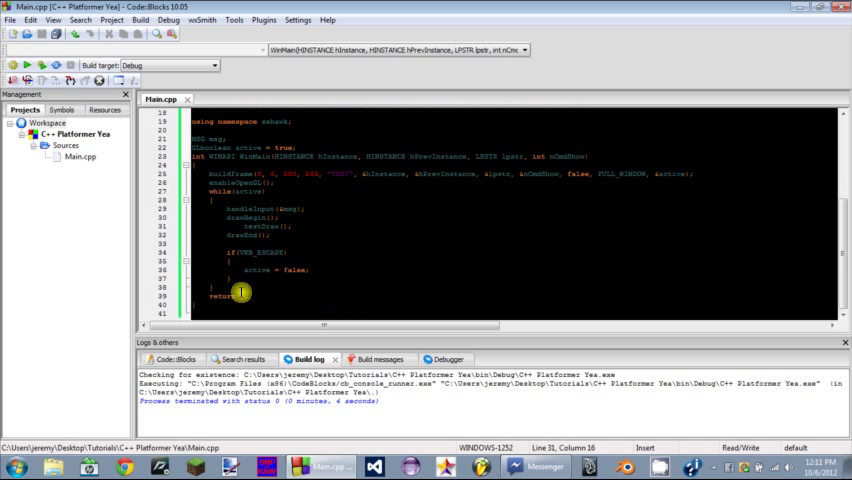
pyautogui.scroll(3)
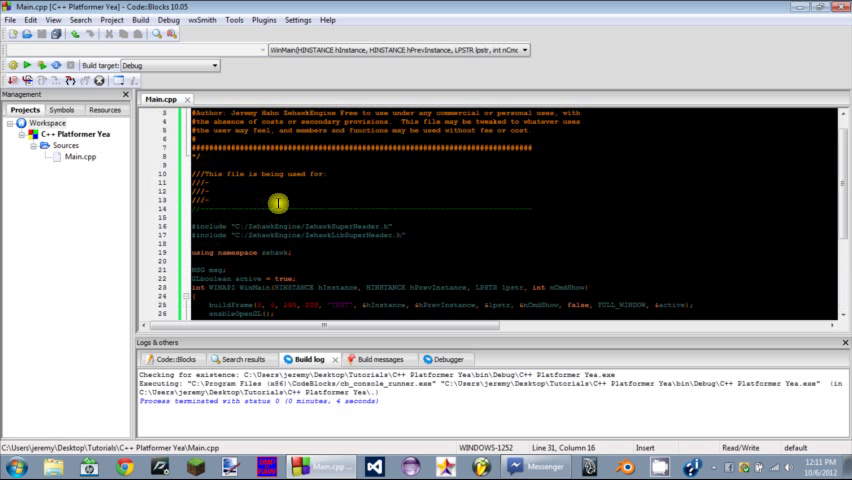
pyautogui.scroll(-3)
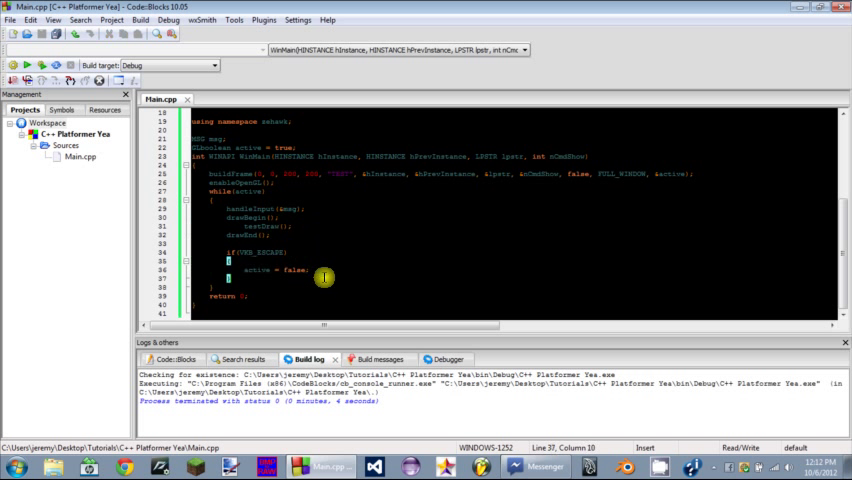
pyautogui.moveTo(326, 261)
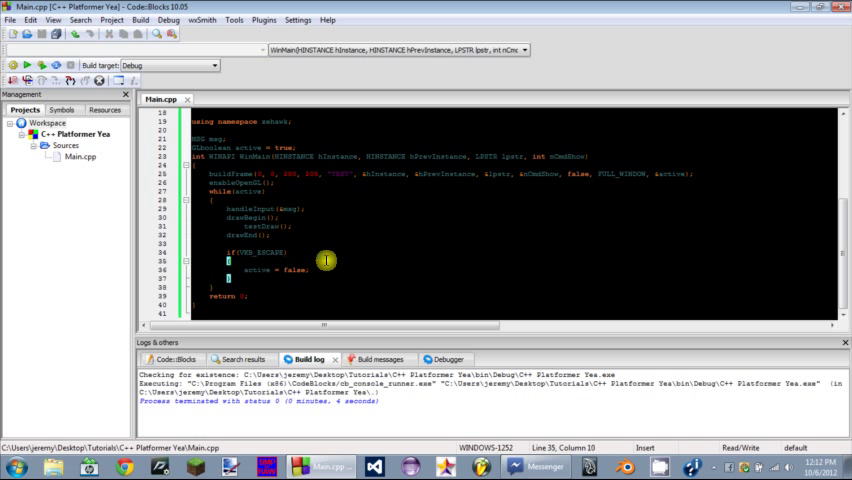